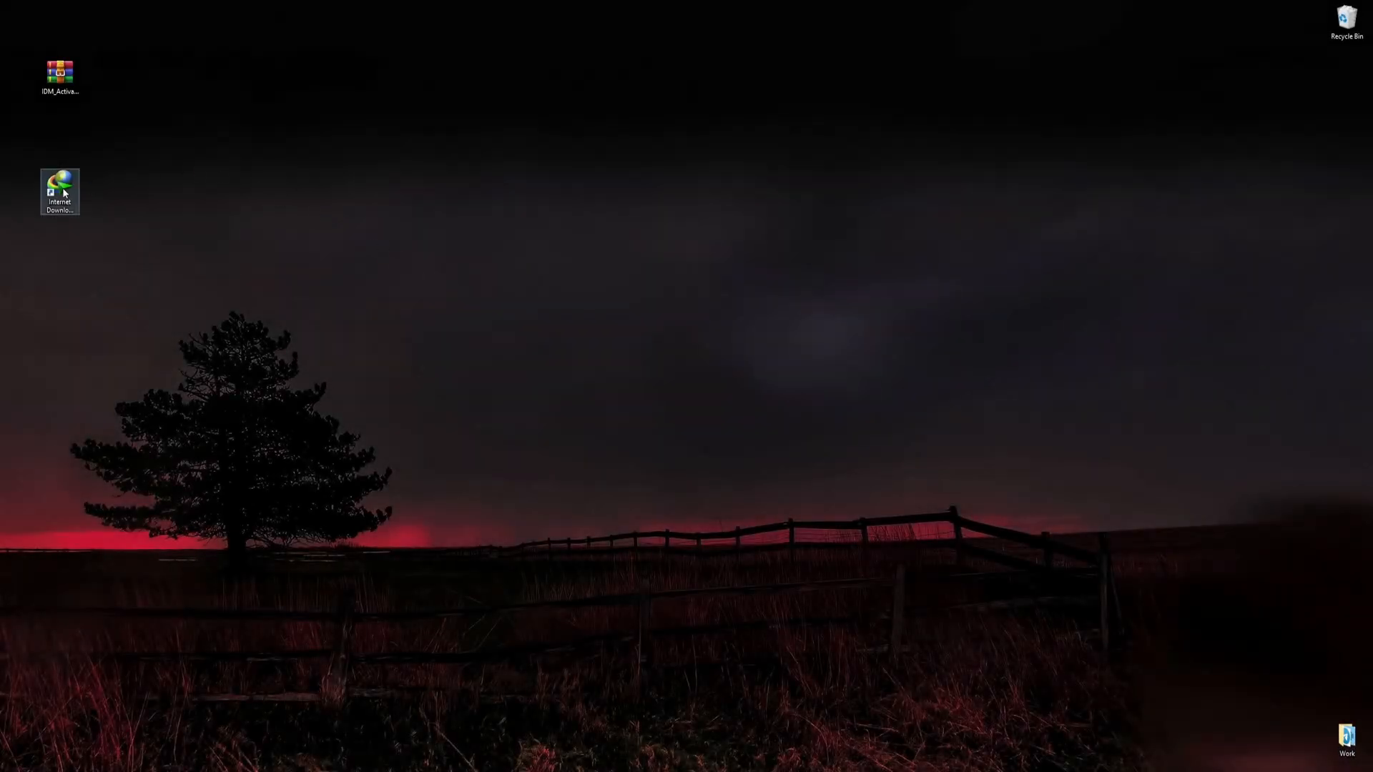
Launch Internet Download Manager from the desktop shortcut and cancel the registration prompt
{"action": "double_click", "coordinate": [59, 184]}
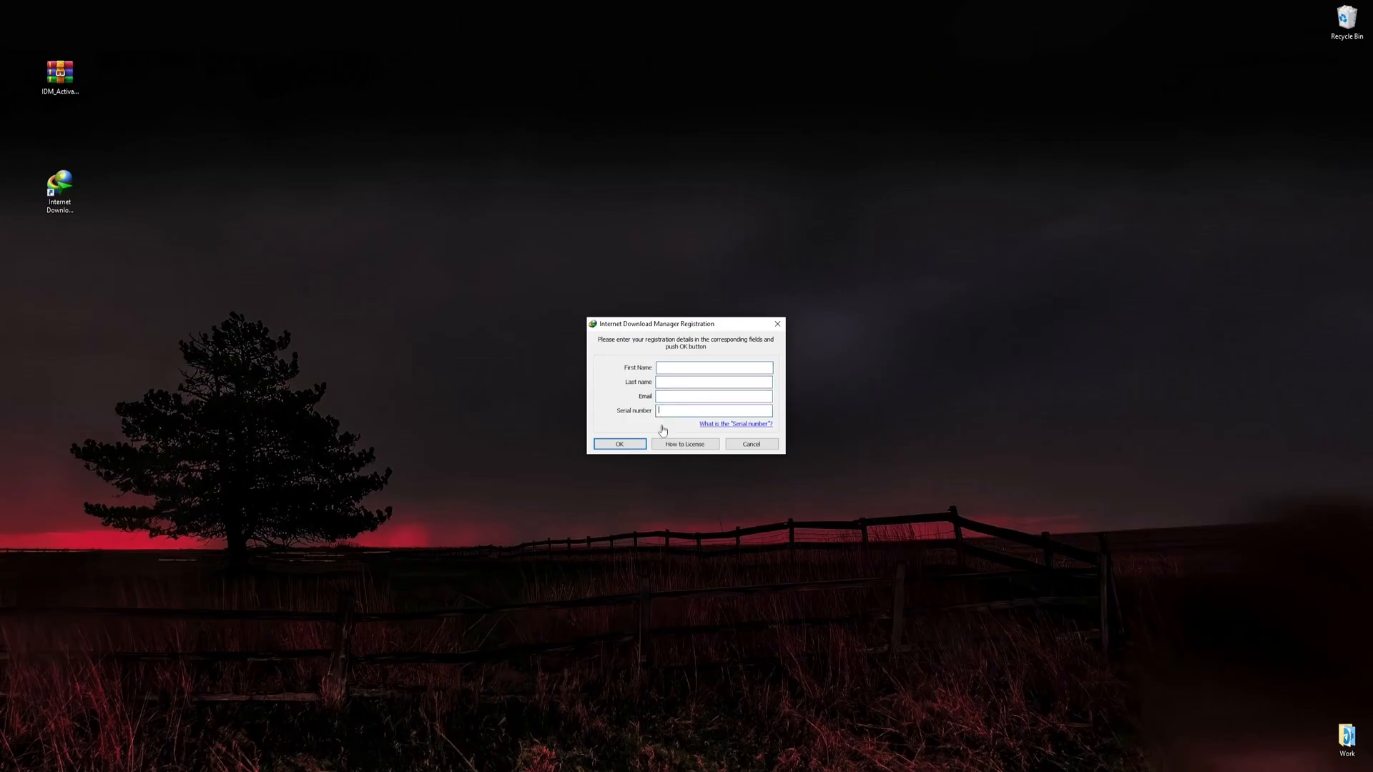
{"action": "mouse_move", "coordinate": [801, 377]}
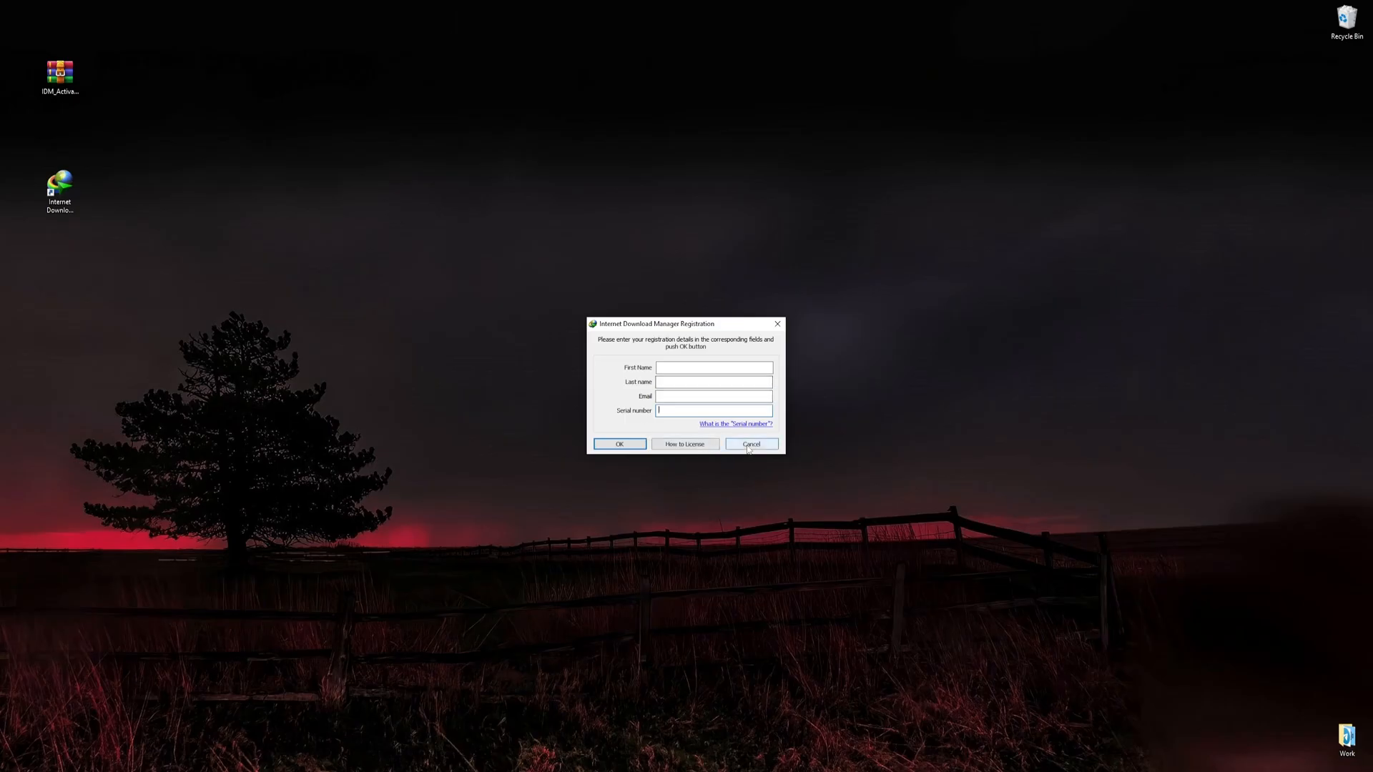
{"action": "left_click", "coordinate": [750, 444]}
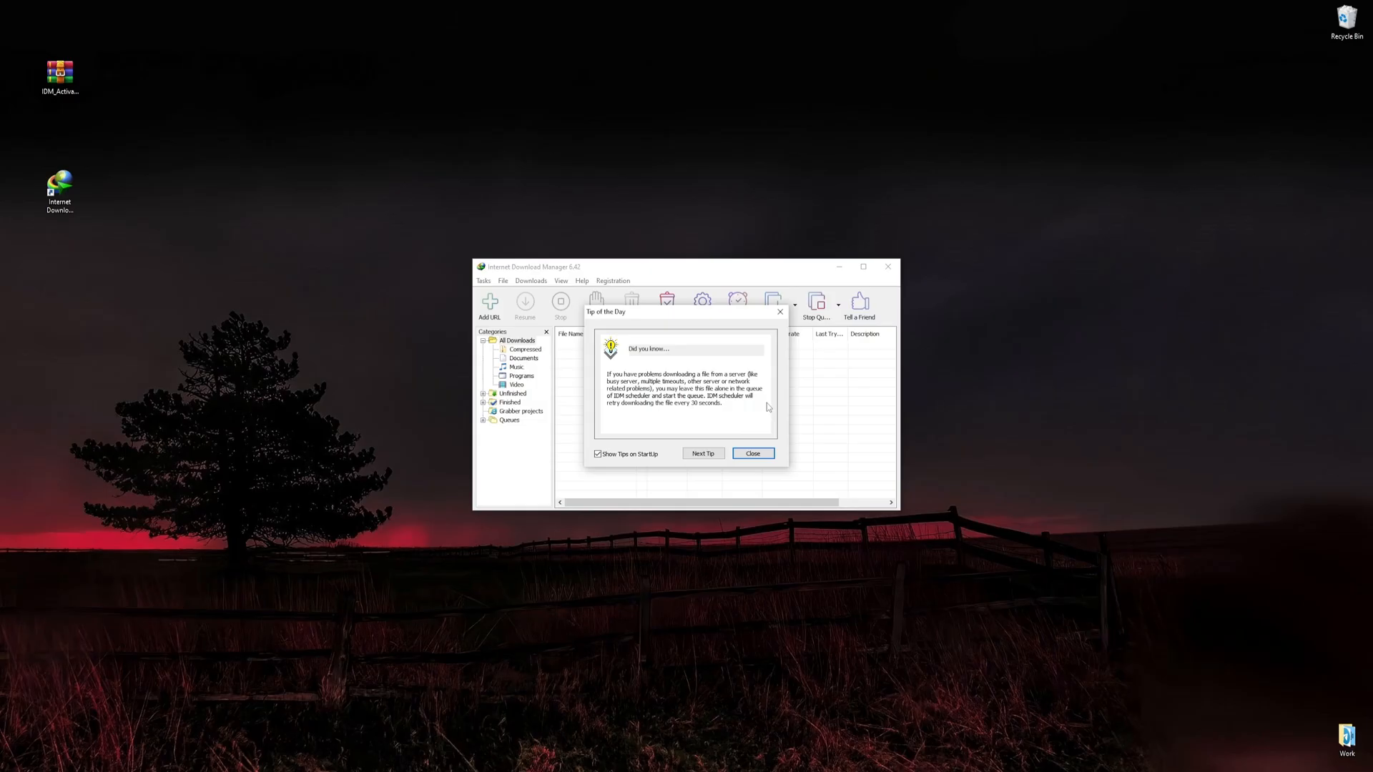
{"action": "mouse_move", "coordinate": [659, 423]}
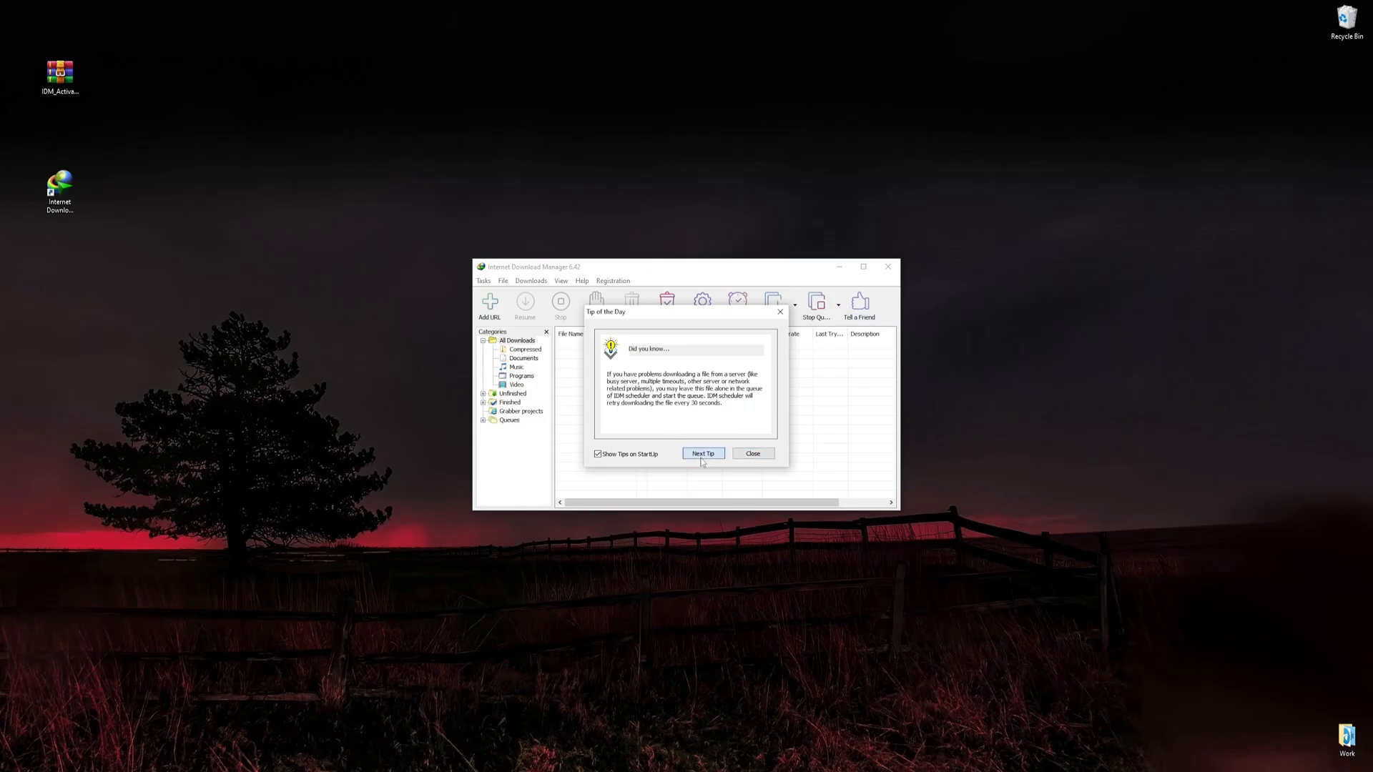
Browse through a long run of Tip of the Day entries, then close the tip dialog
{"action": "left_click", "coordinate": [702, 452]}
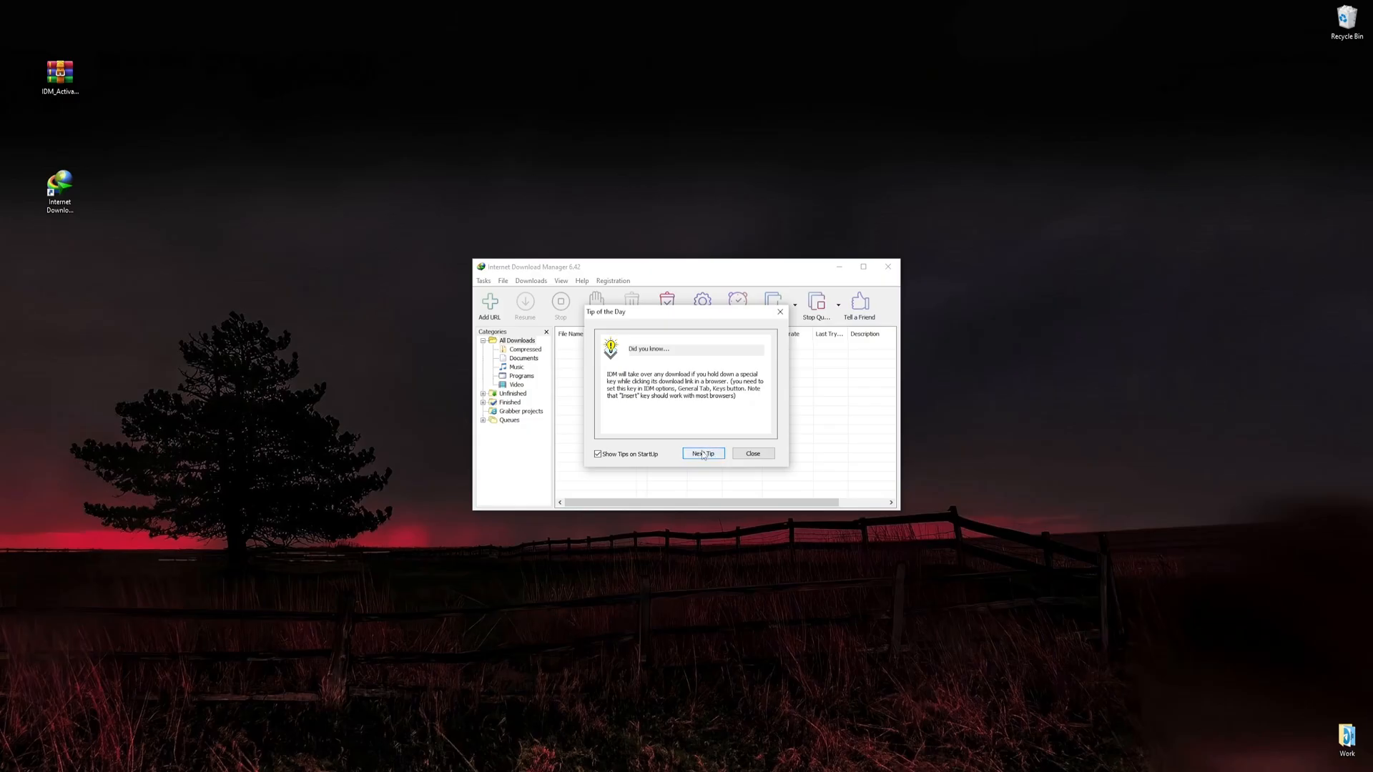
{"action": "left_click", "coordinate": [702, 452]}
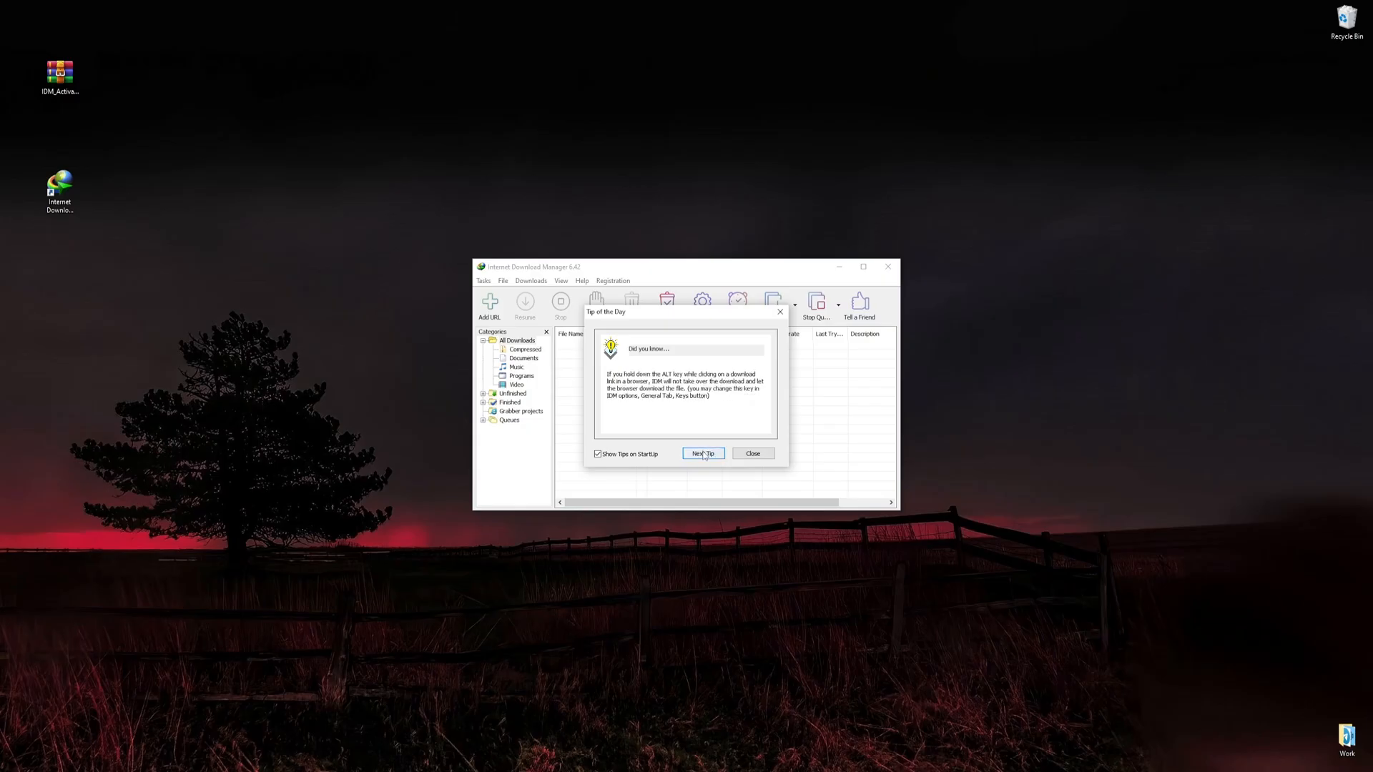
{"action": "left_click", "coordinate": [703, 453]}
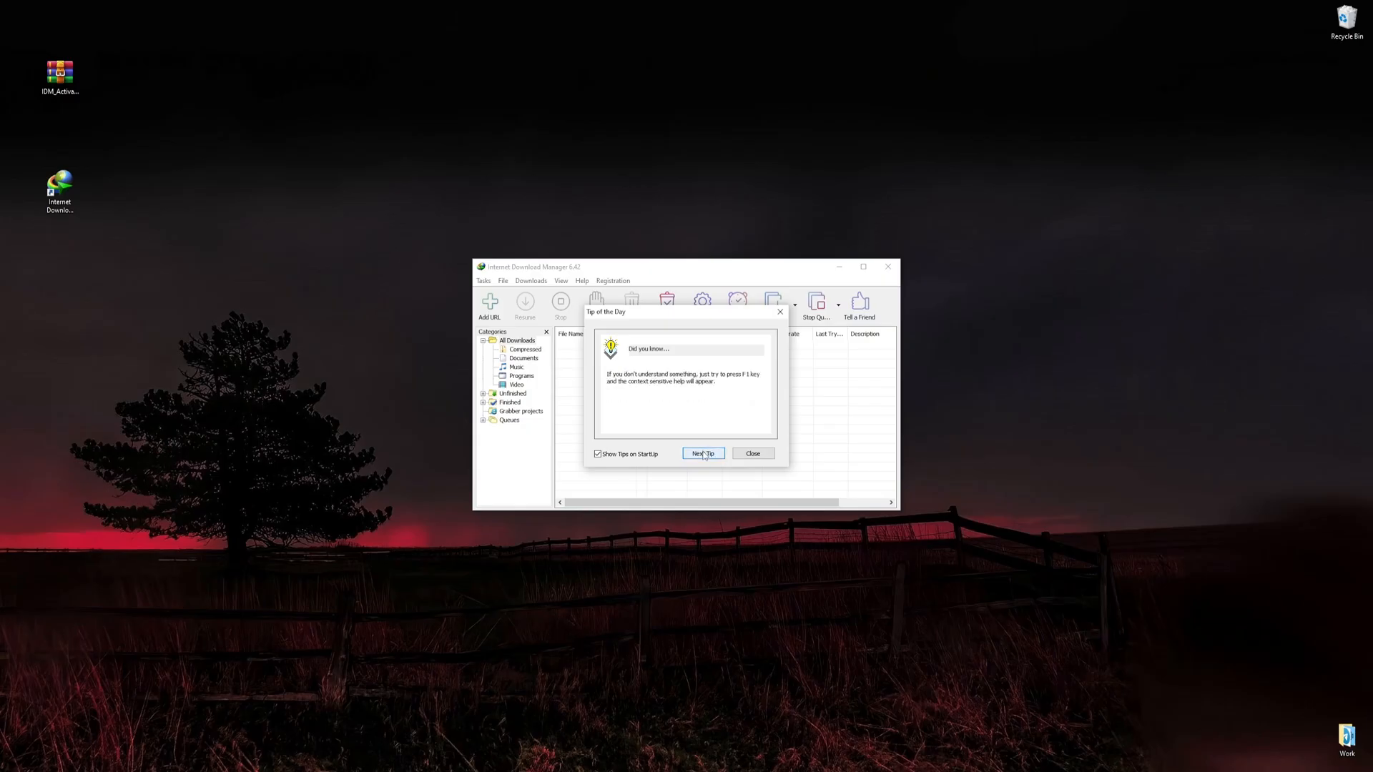
{"action": "left_click", "coordinate": [702, 453]}
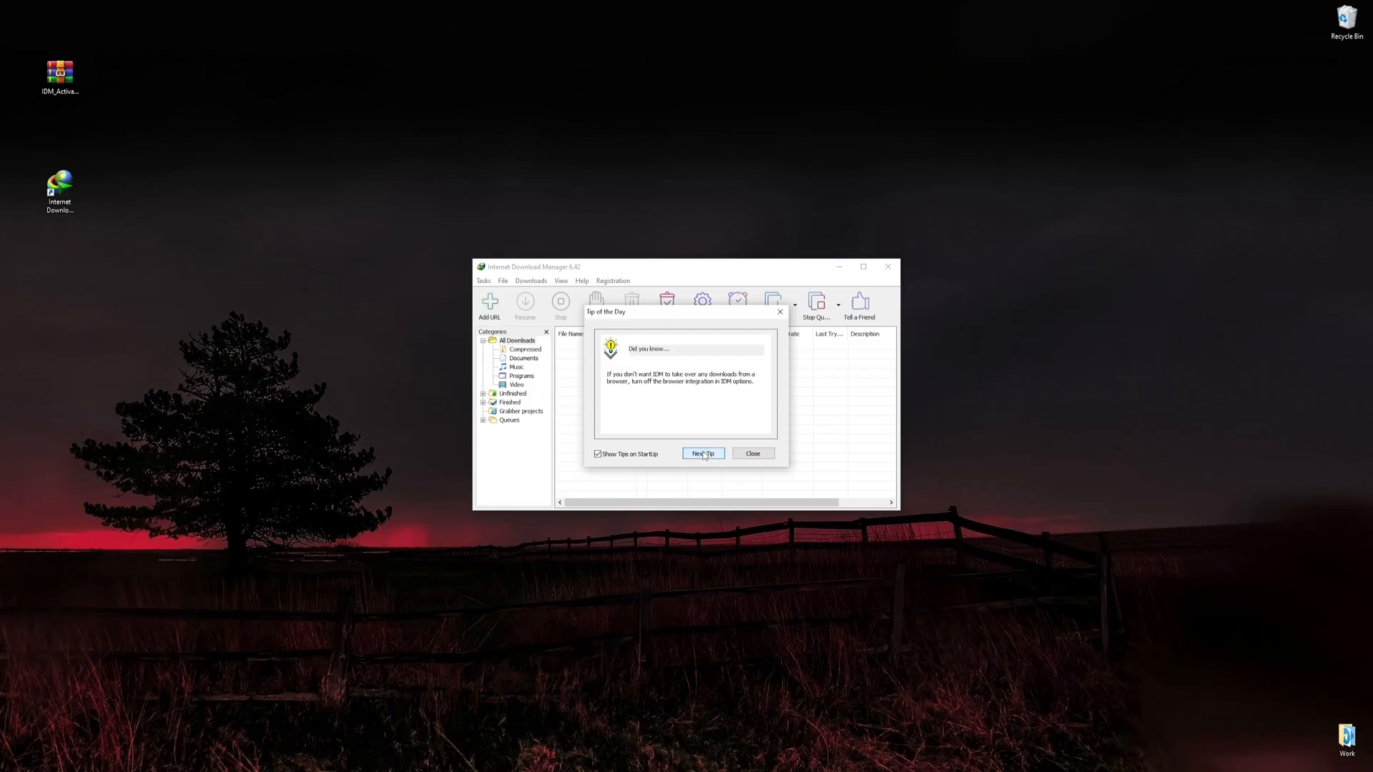
{"action": "left_click", "coordinate": [703, 454]}
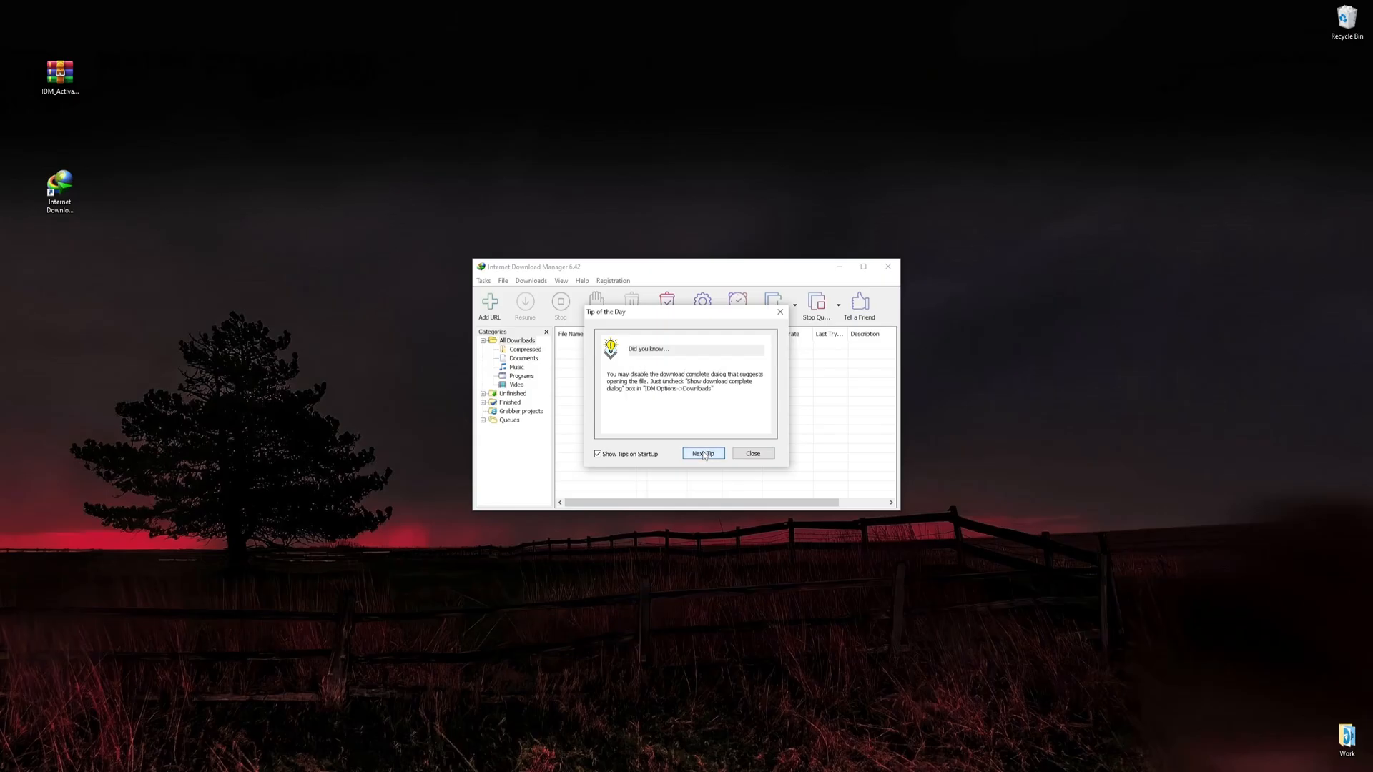
{"action": "left_click", "coordinate": [703, 453]}
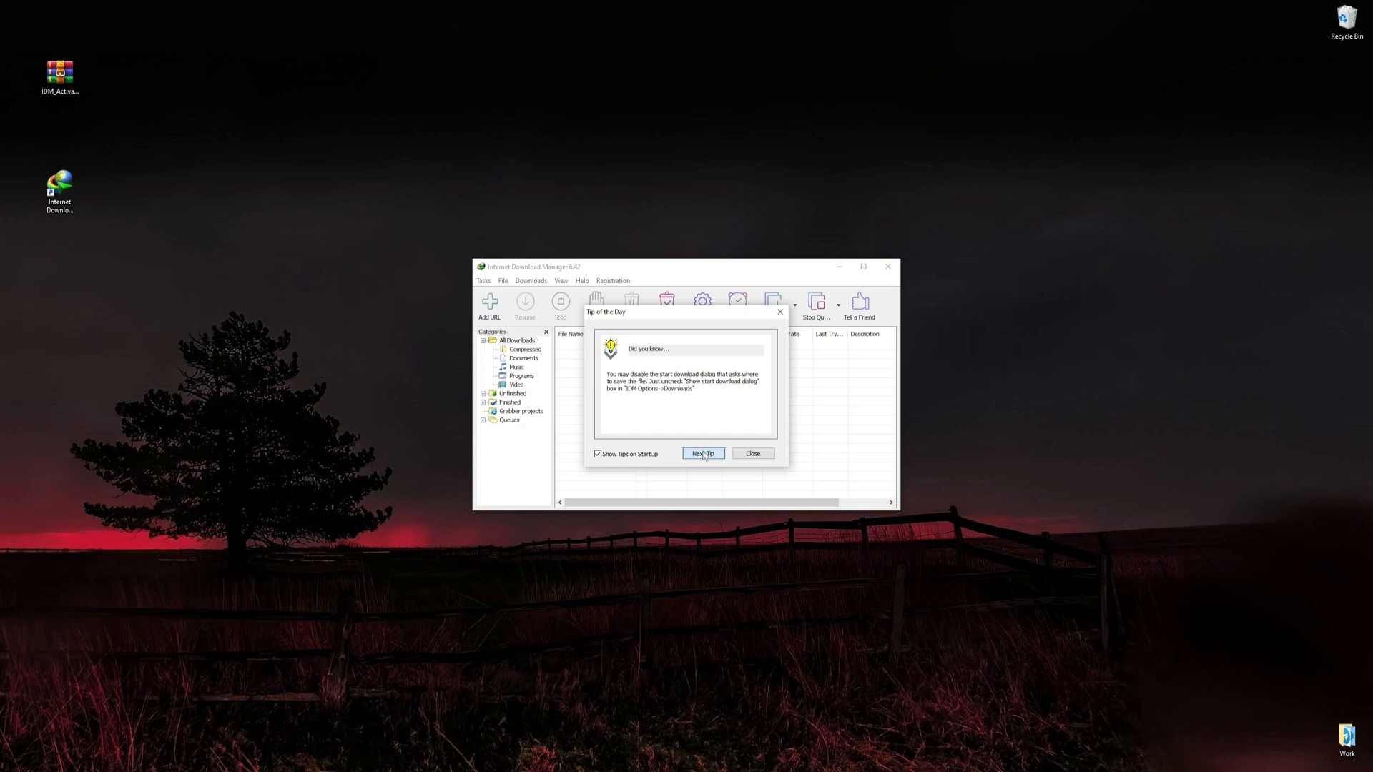
{"action": "left_click", "coordinate": [703, 452]}
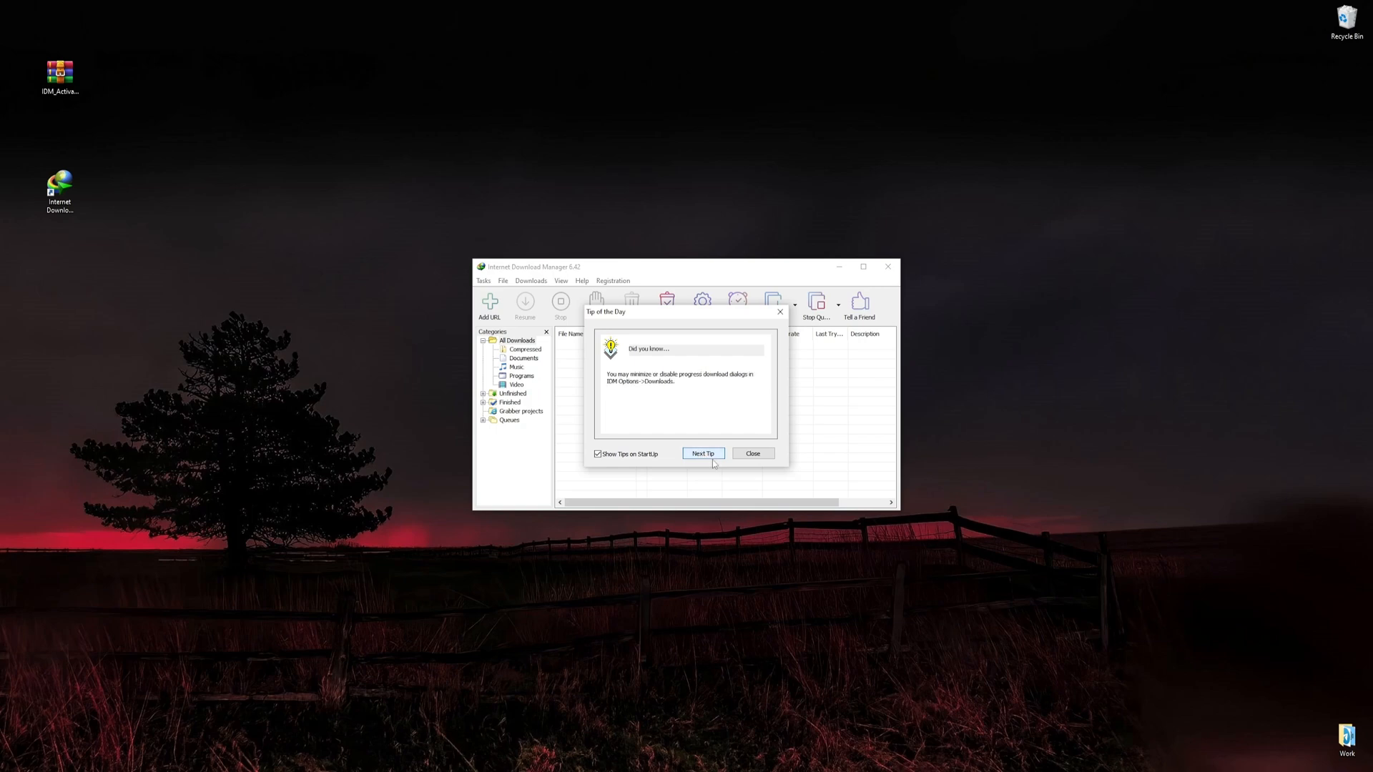
{"action": "left_click", "coordinate": [702, 452]}
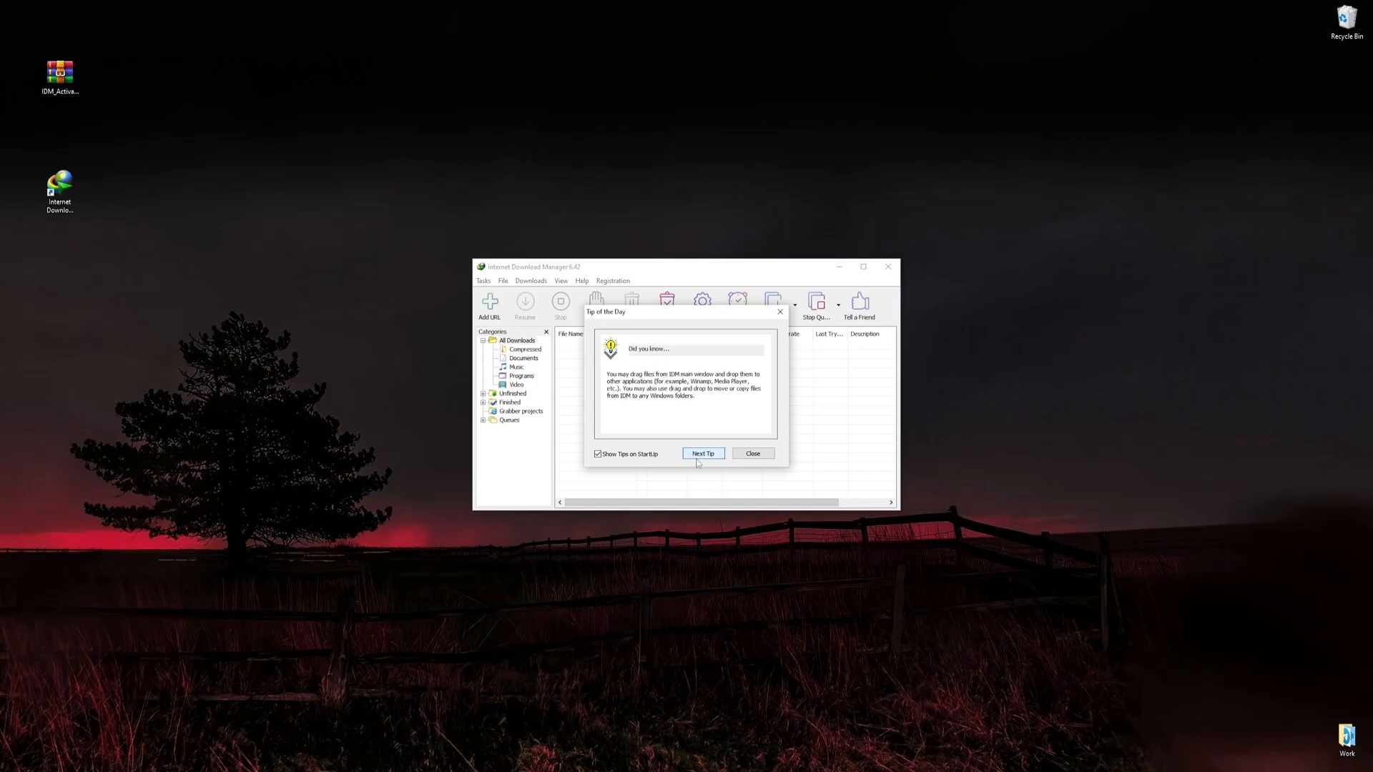
{"action": "left_click", "coordinate": [702, 454]}
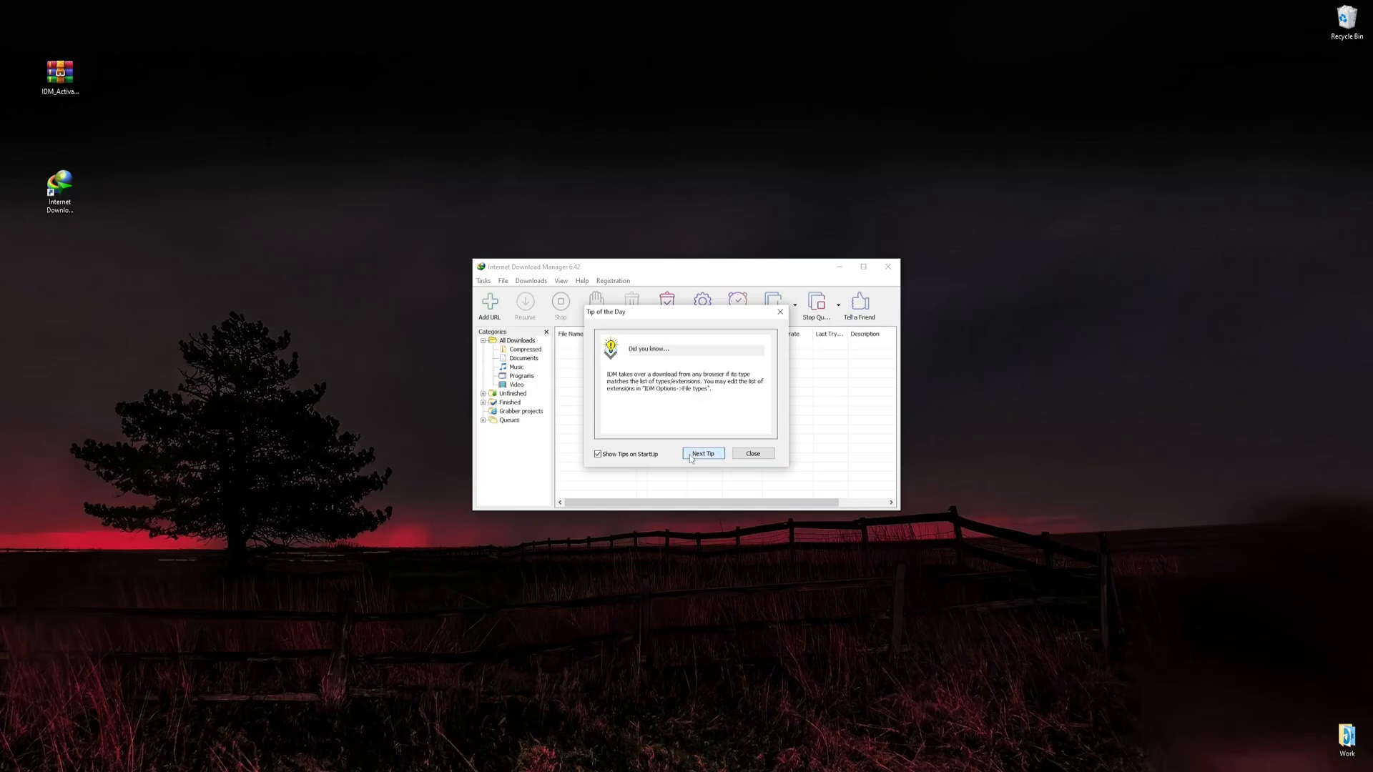
{"action": "left_click", "coordinate": [702, 454]}
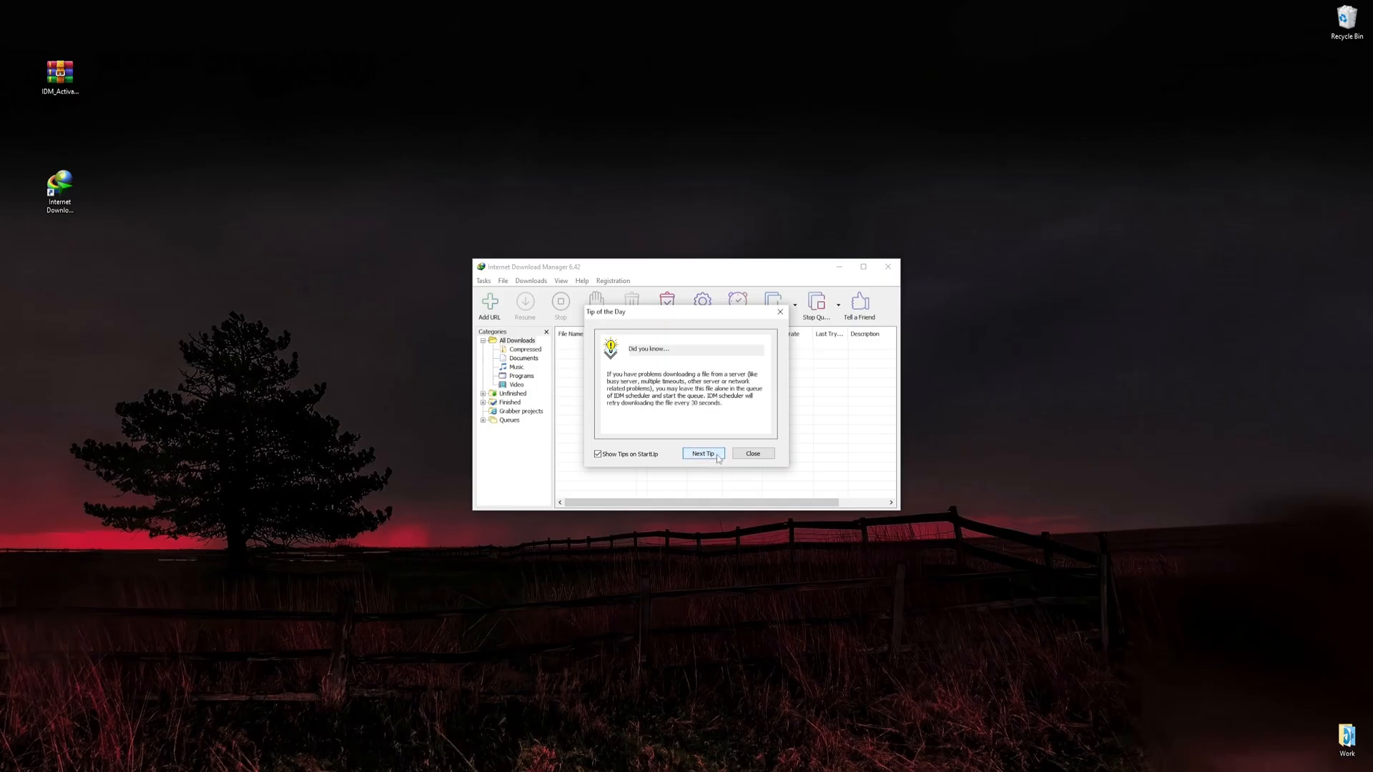
{"action": "left_click", "coordinate": [702, 454]}
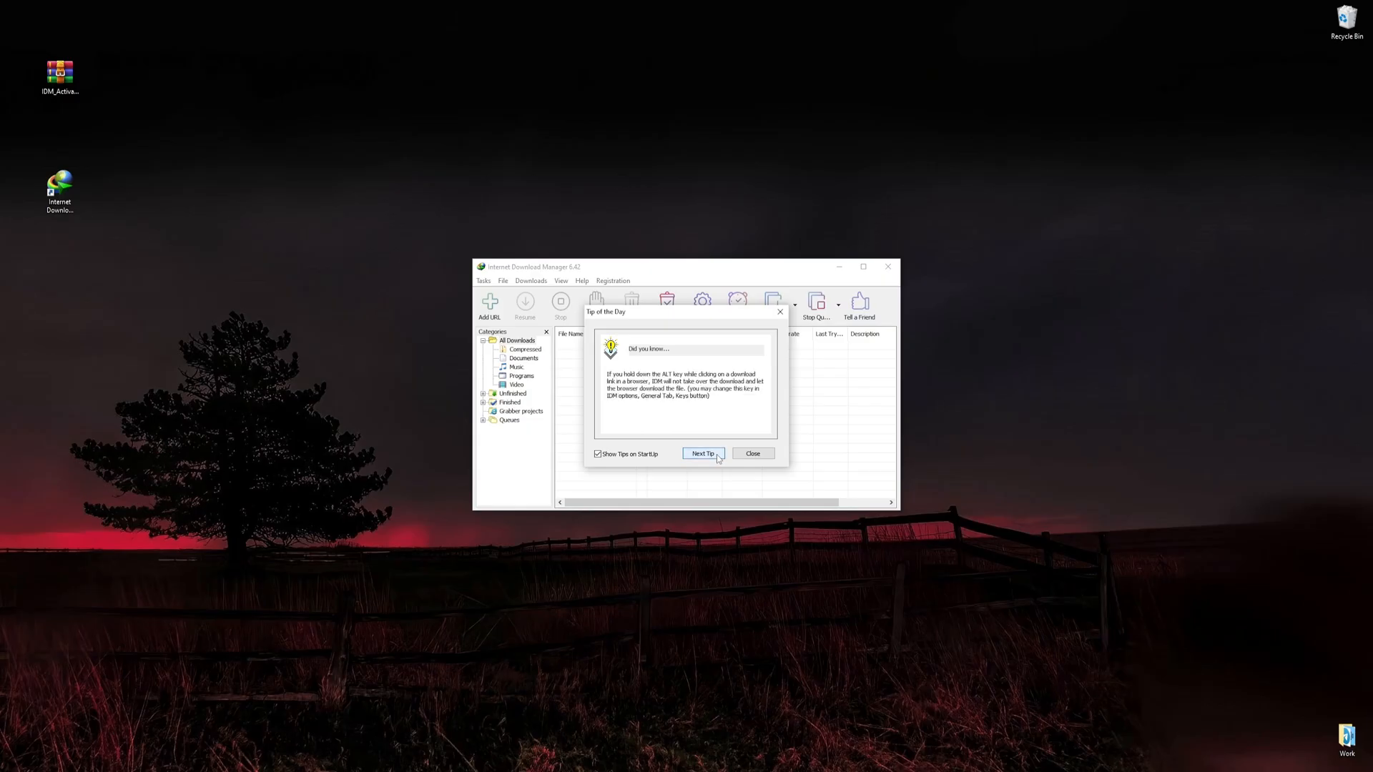
{"action": "left_click", "coordinate": [701, 453]}
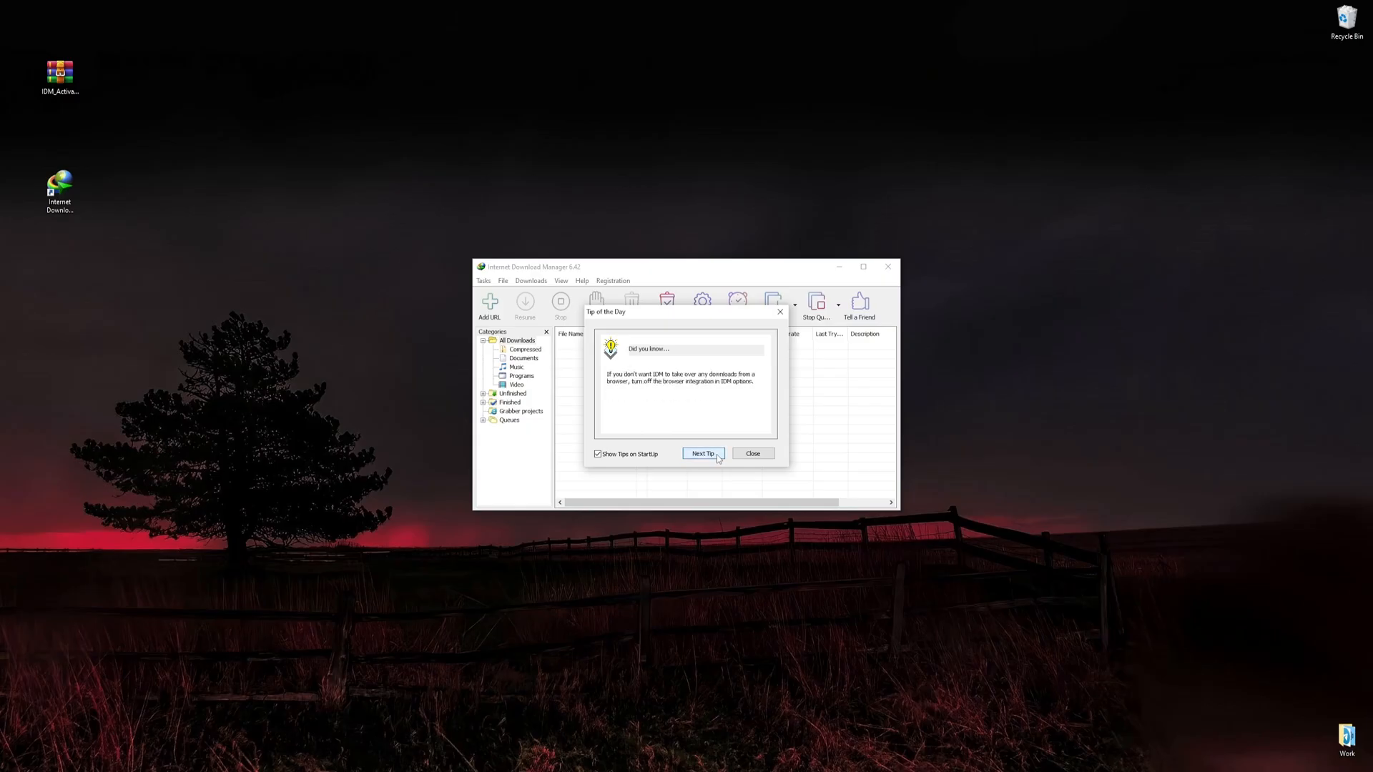
{"action": "left_click", "coordinate": [703, 453]}
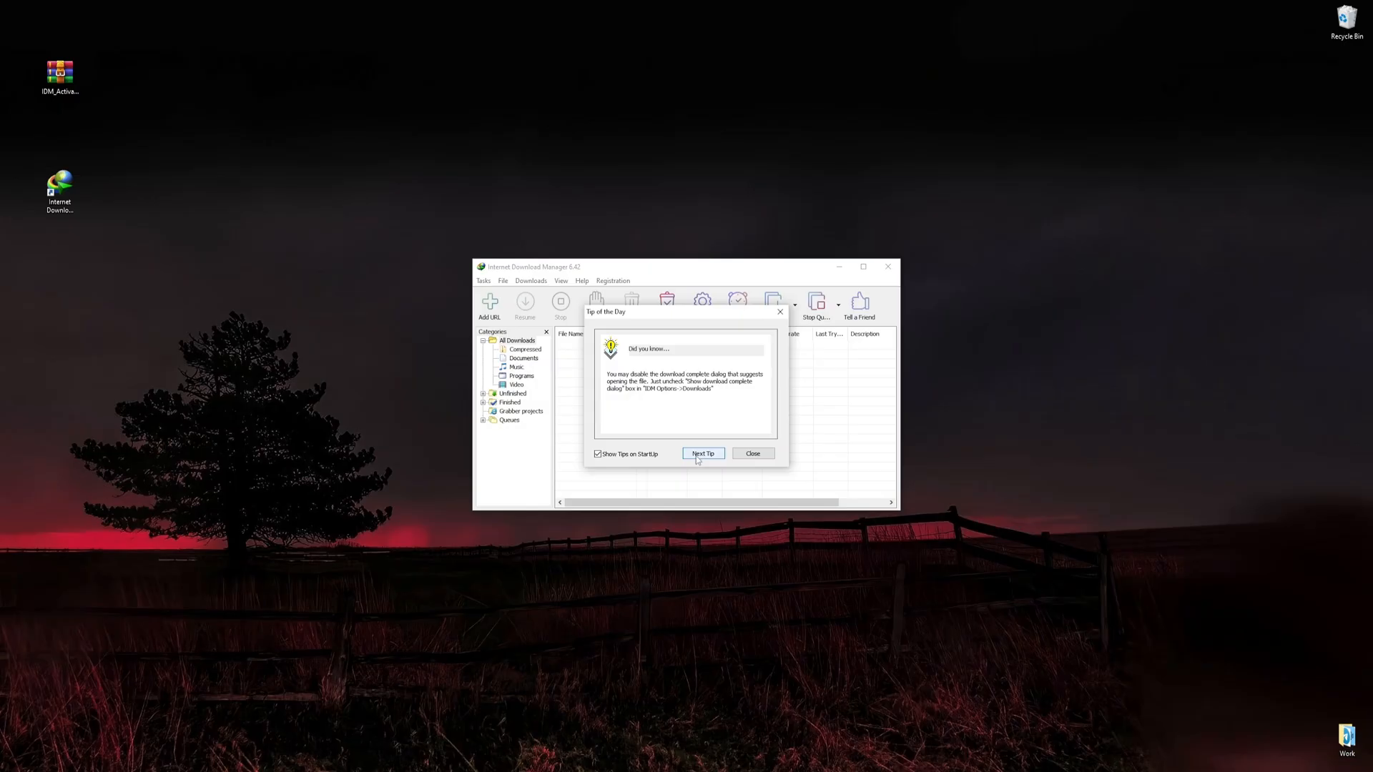
{"action": "left_click", "coordinate": [703, 452]}
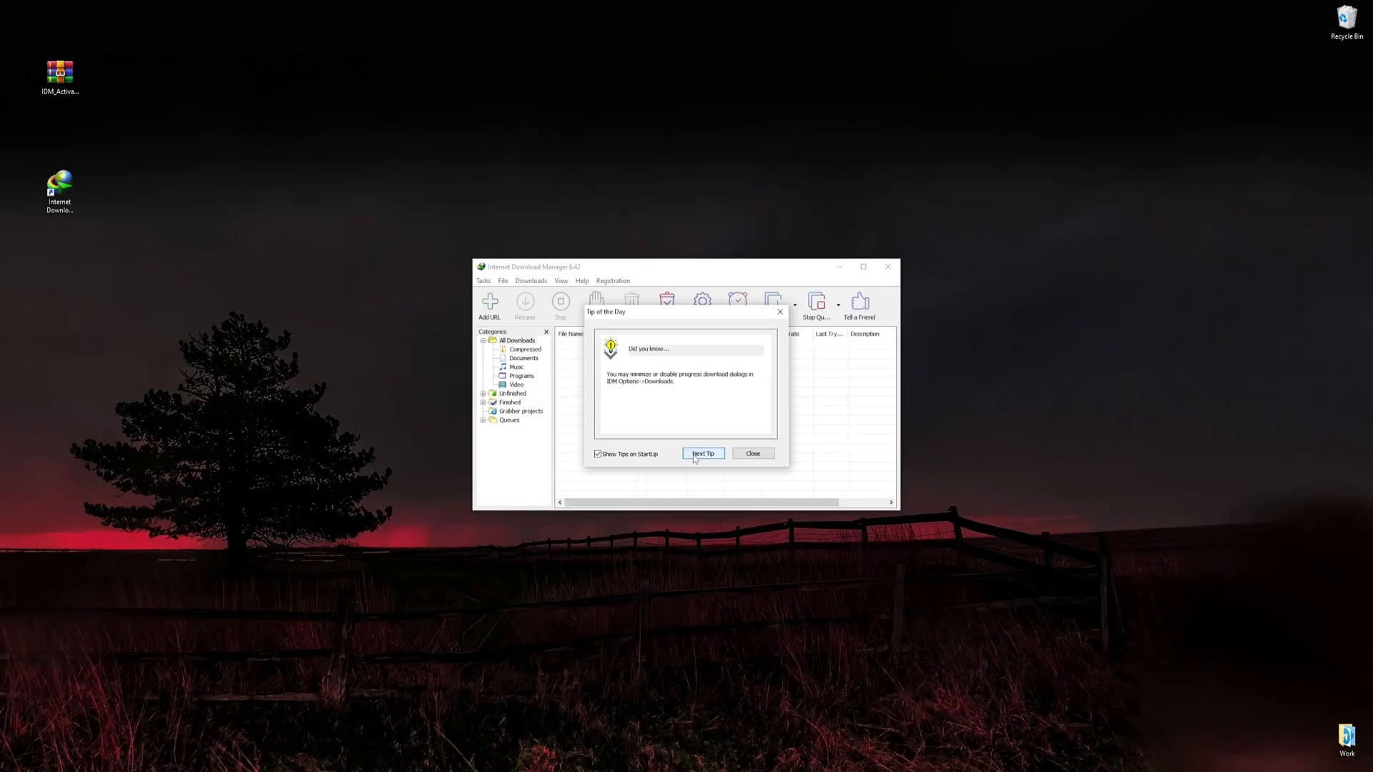
{"action": "left_click", "coordinate": [702, 453]}
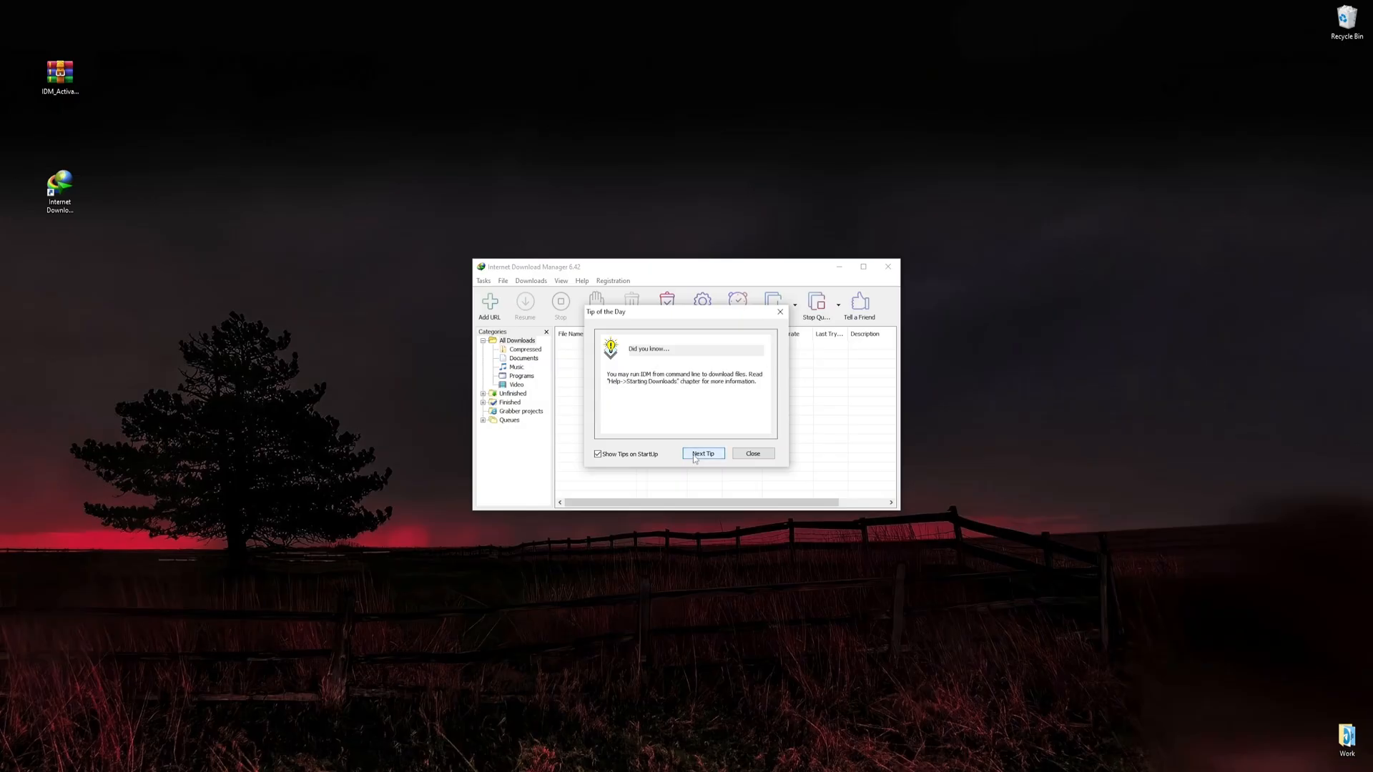
{"action": "left_click", "coordinate": [703, 453]}
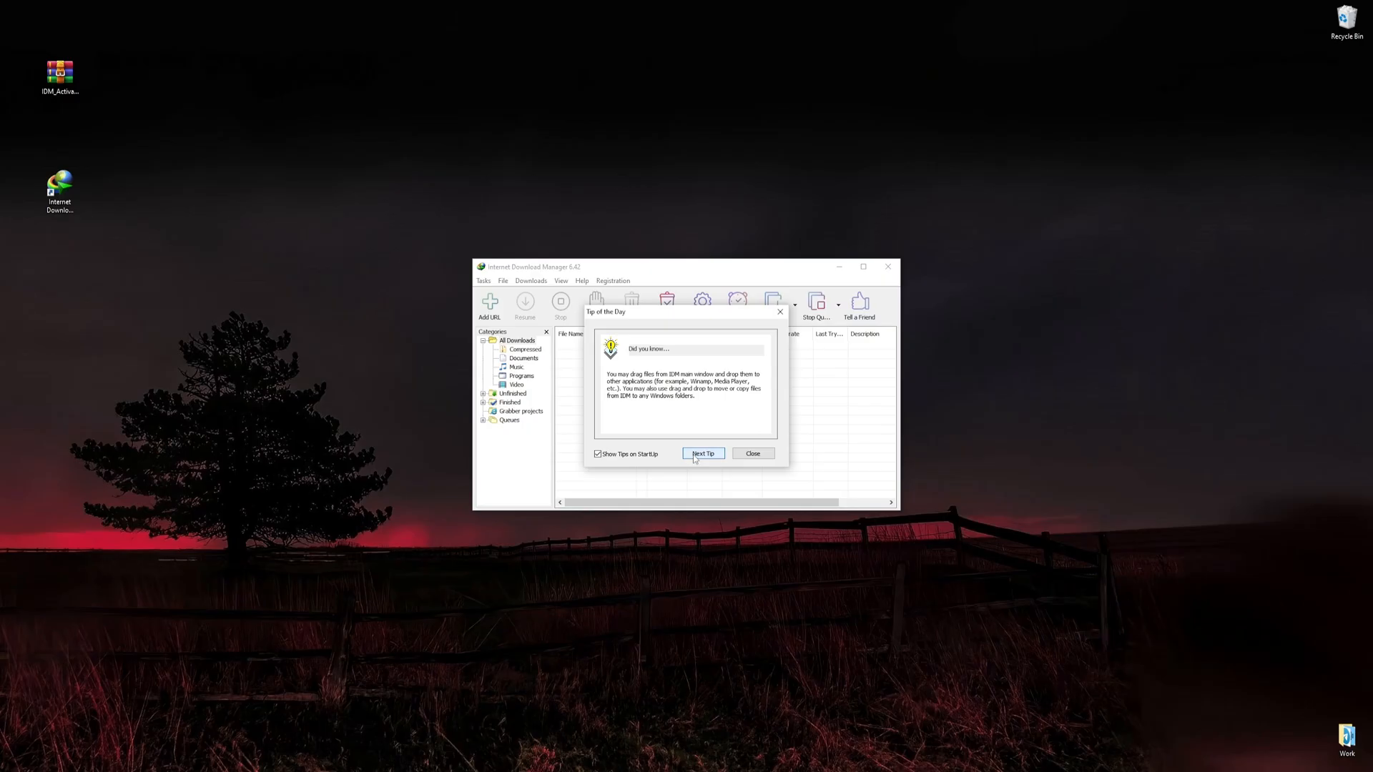
{"action": "left_click", "coordinate": [702, 453]}
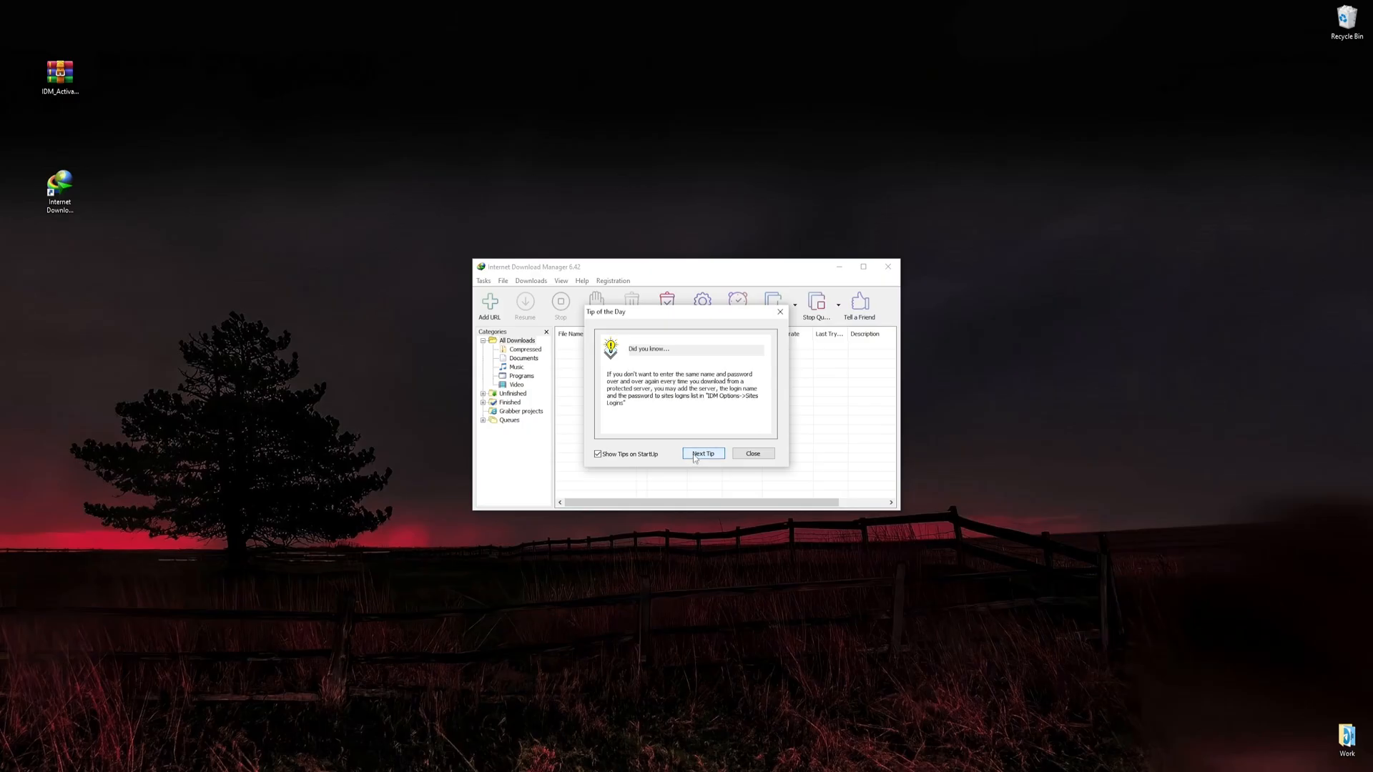
{"action": "left_click", "coordinate": [703, 454]}
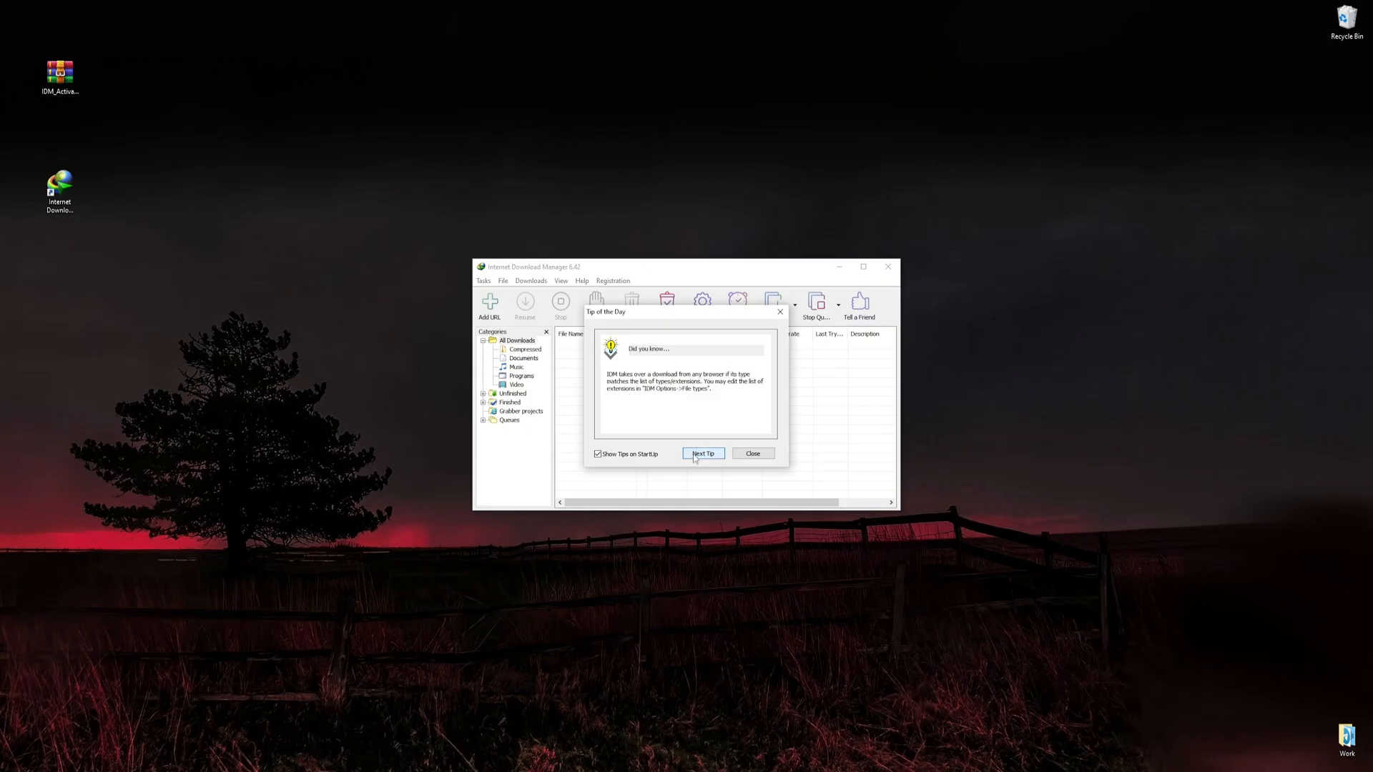
{"action": "left_click", "coordinate": [702, 453]}
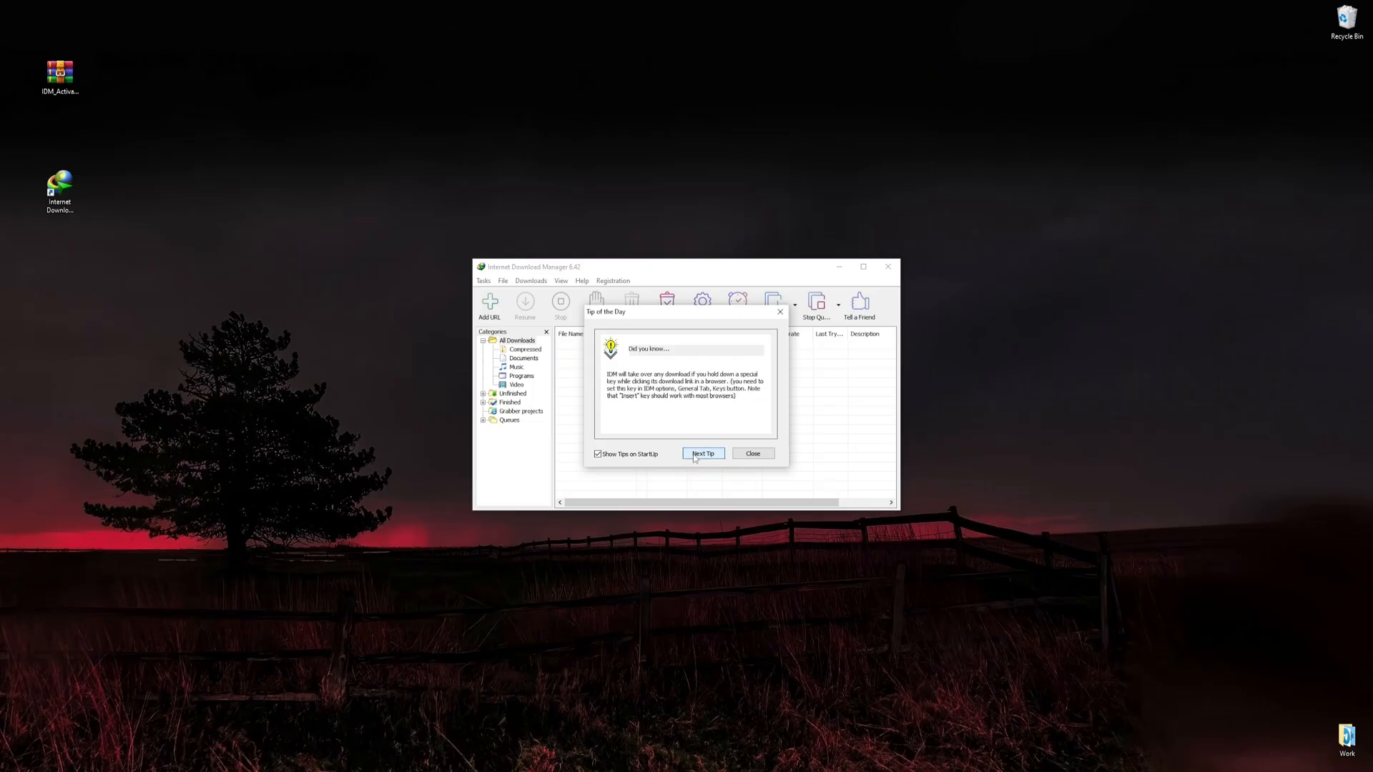
{"action": "left_click", "coordinate": [702, 452]}
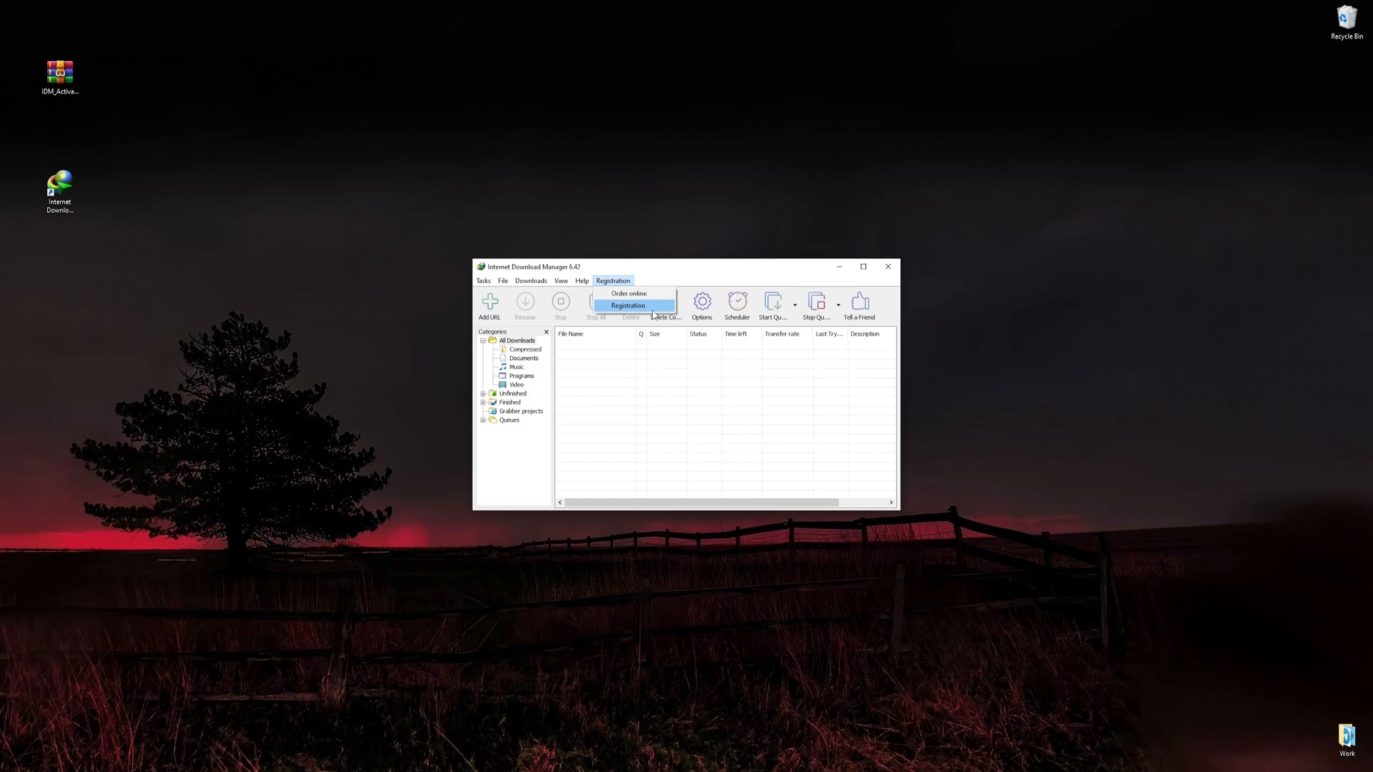
View the blank registration form, cancel it, and close Internet Download Manager
{"action": "left_click", "coordinate": [628, 305]}
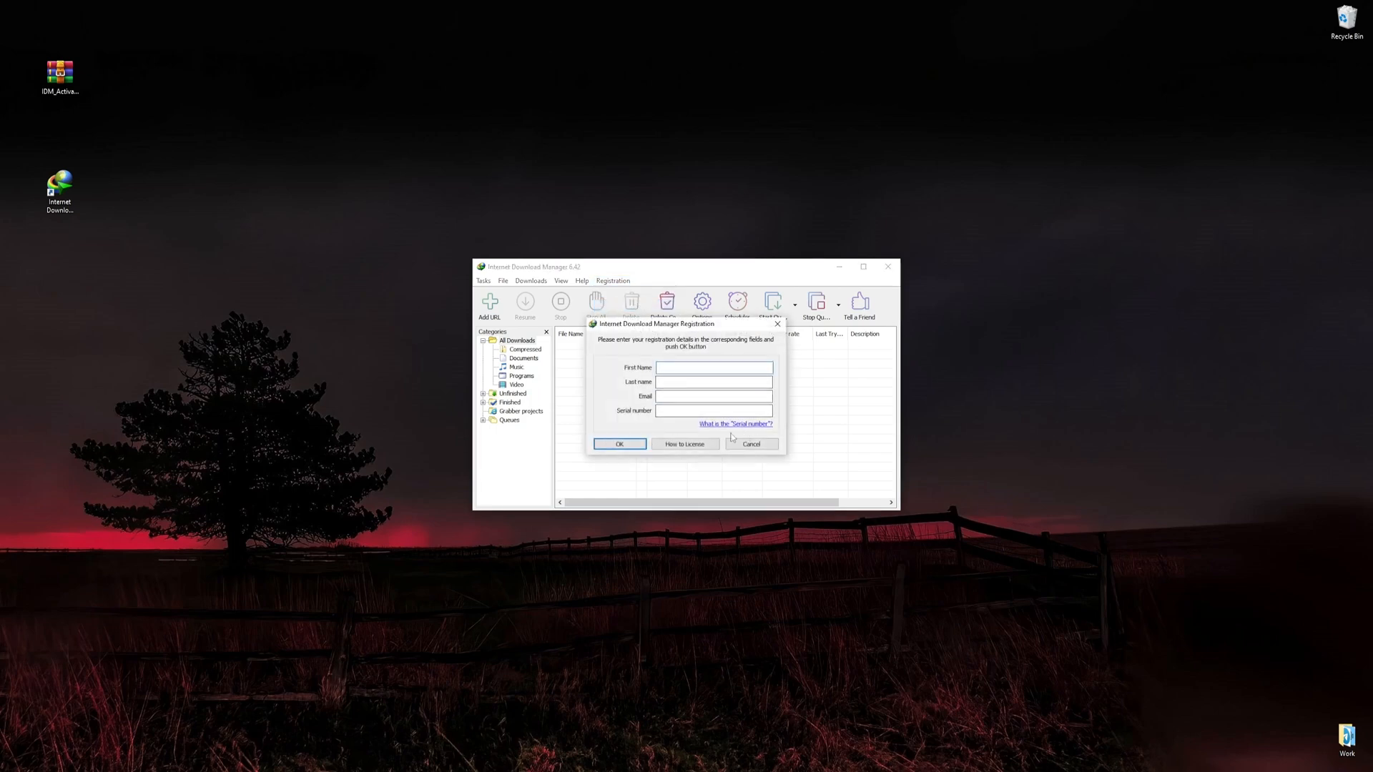
{"action": "left_click", "coordinate": [713, 367]}
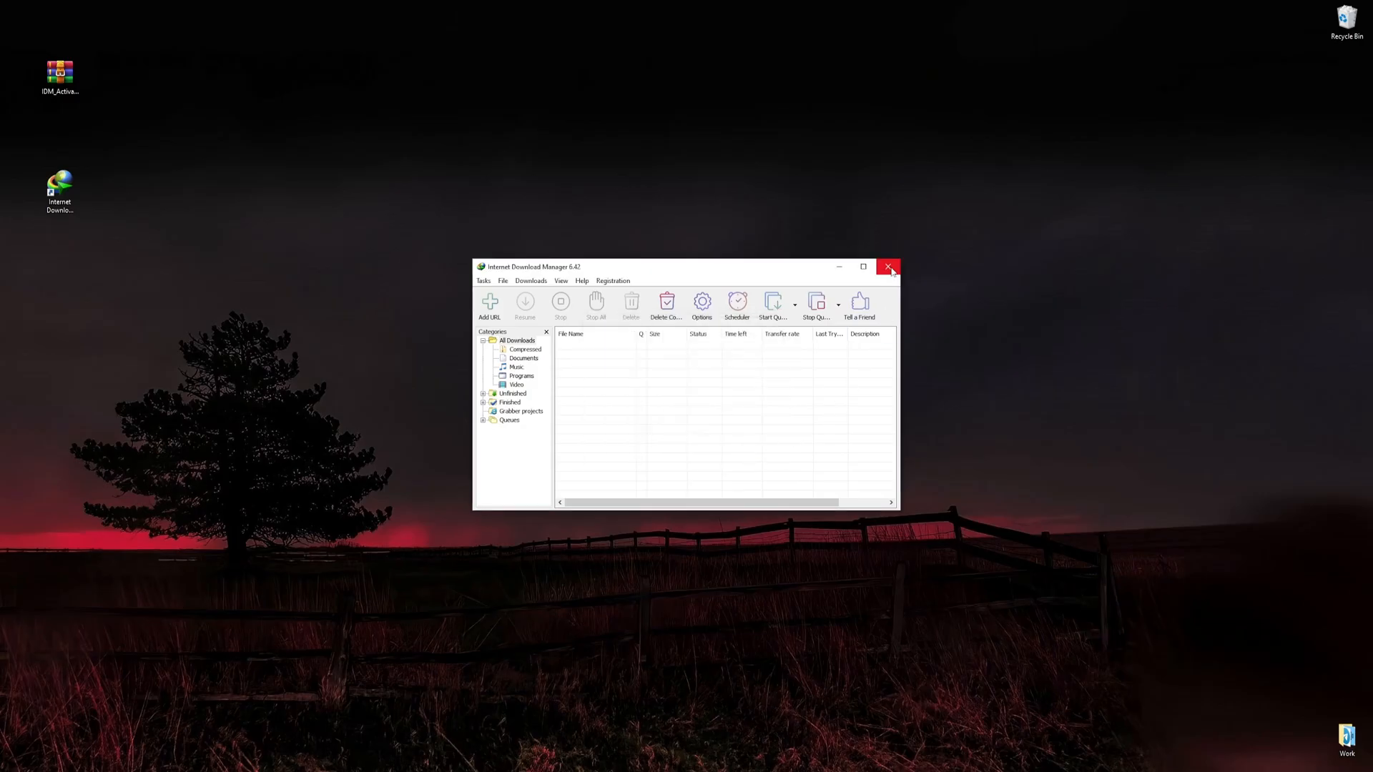
{"action": "left_click", "coordinate": [886, 267]}
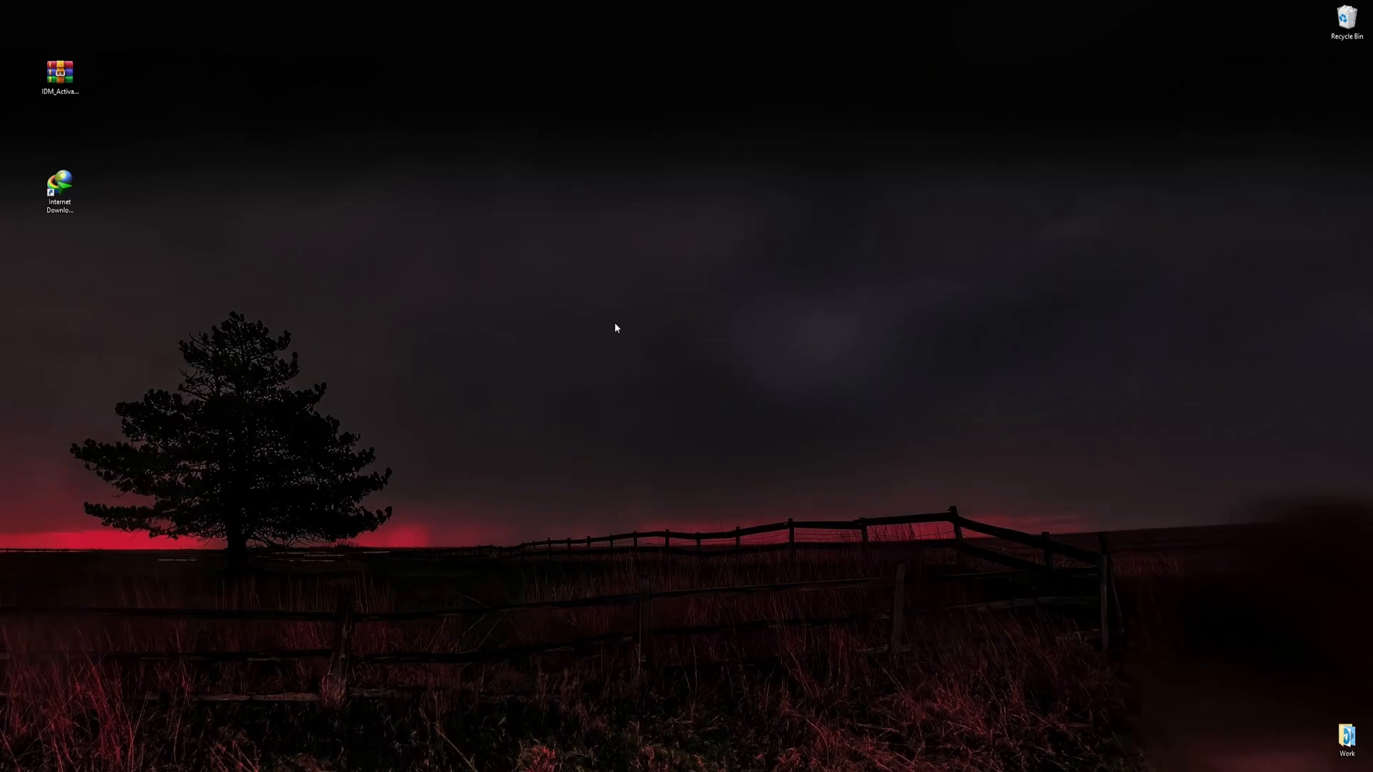
{"action": "left_click_drag", "start_coordinate": [60, 78], "coordinate": [582, 411]}
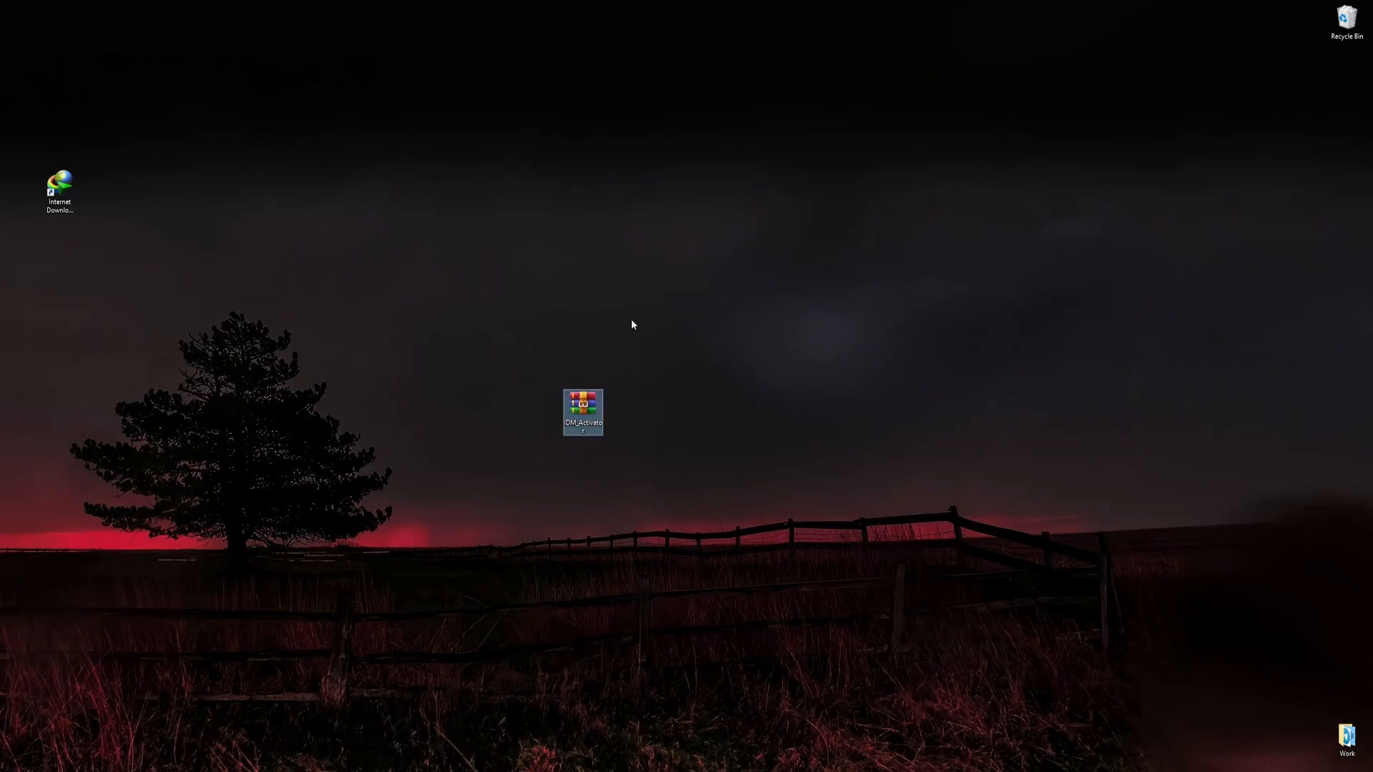
{"action": "double_click", "coordinate": [582, 412]}
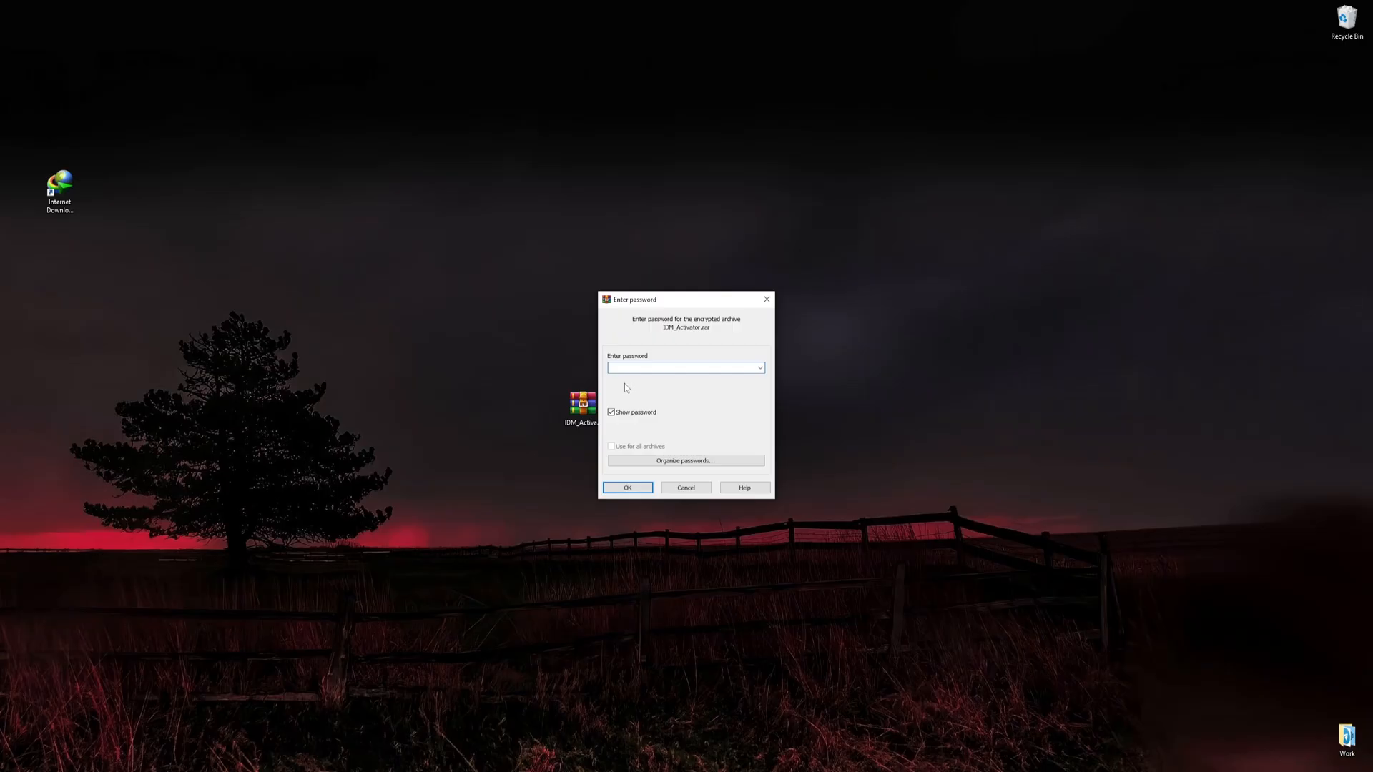
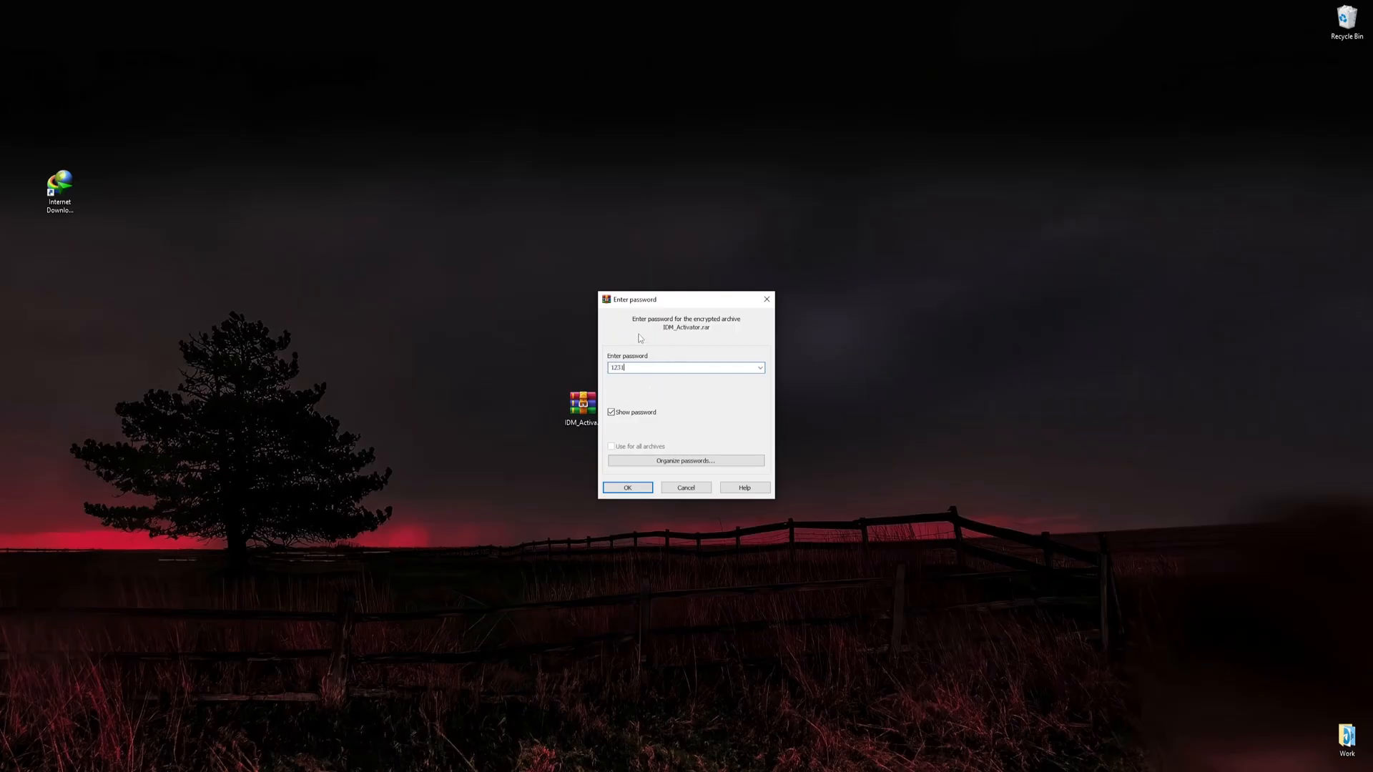
{"action": "left_click", "coordinate": [627, 487]}
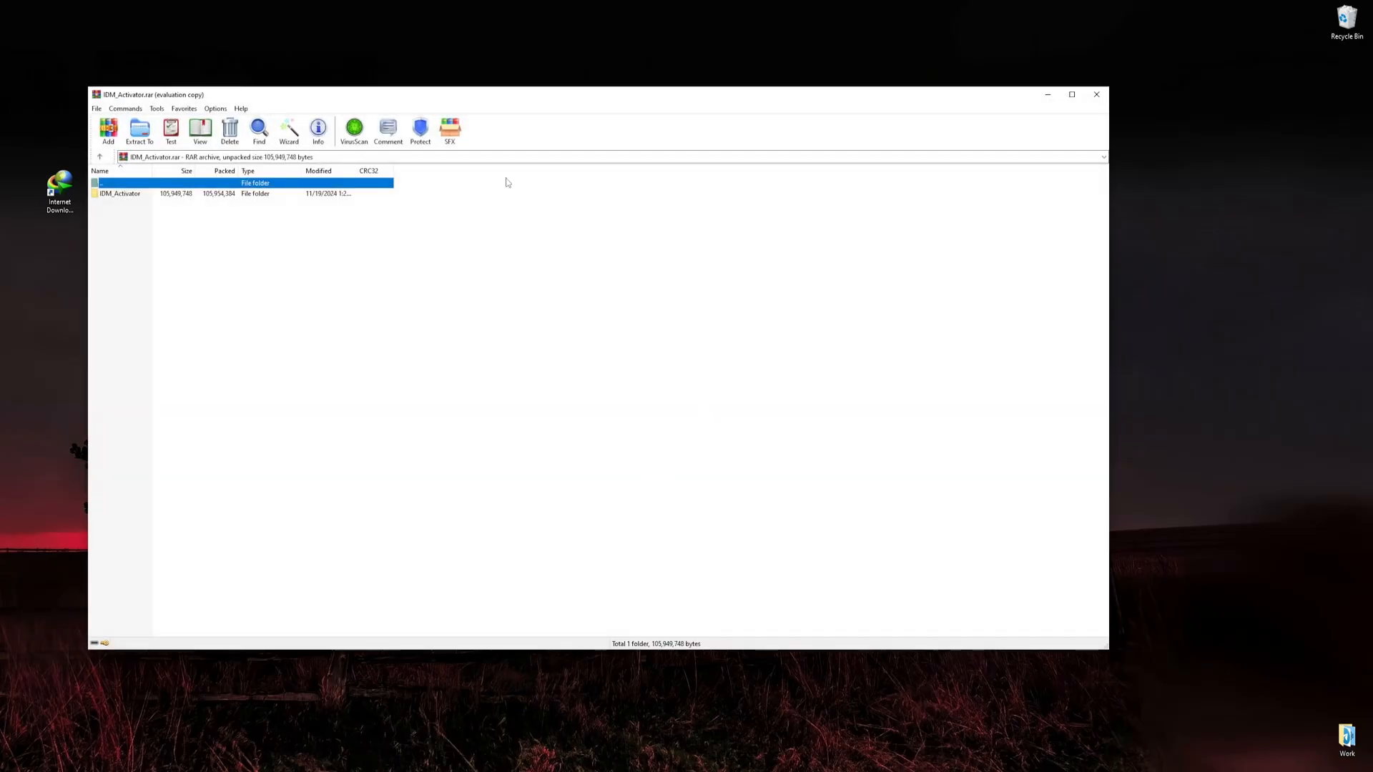
{"action": "left_click", "coordinate": [138, 130]}
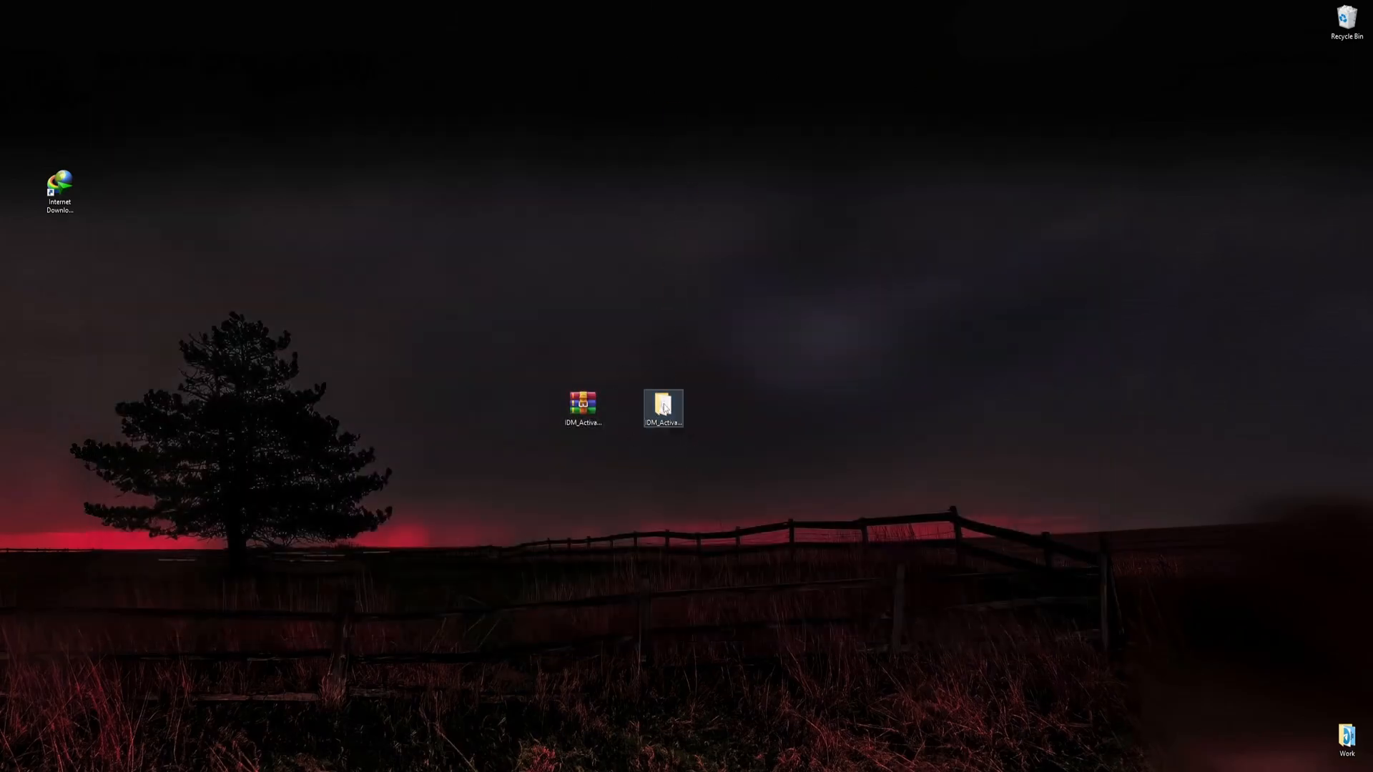
From the extracted folder, run the IDM_Activator application as administrator
{"action": "double_click", "coordinate": [663, 408]}
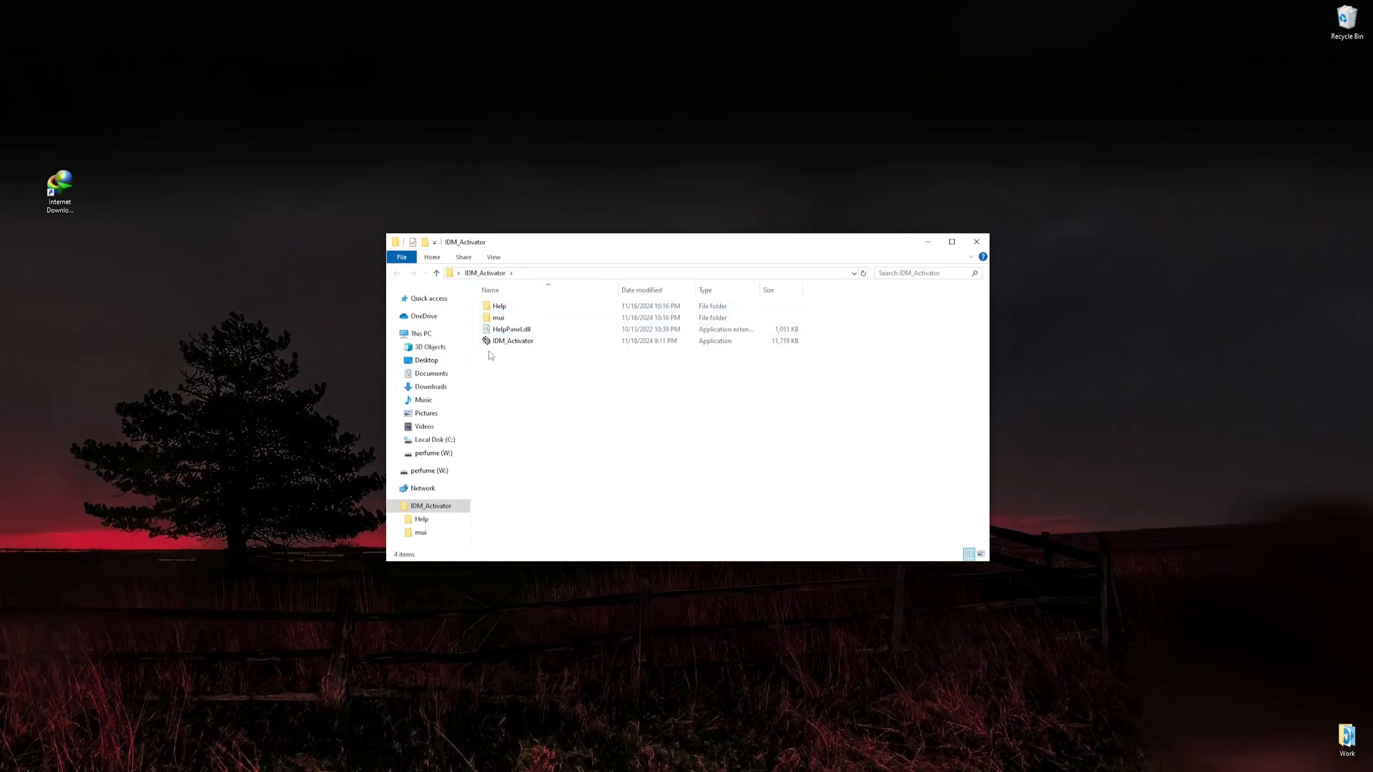
{"action": "right_click", "coordinate": [512, 340]}
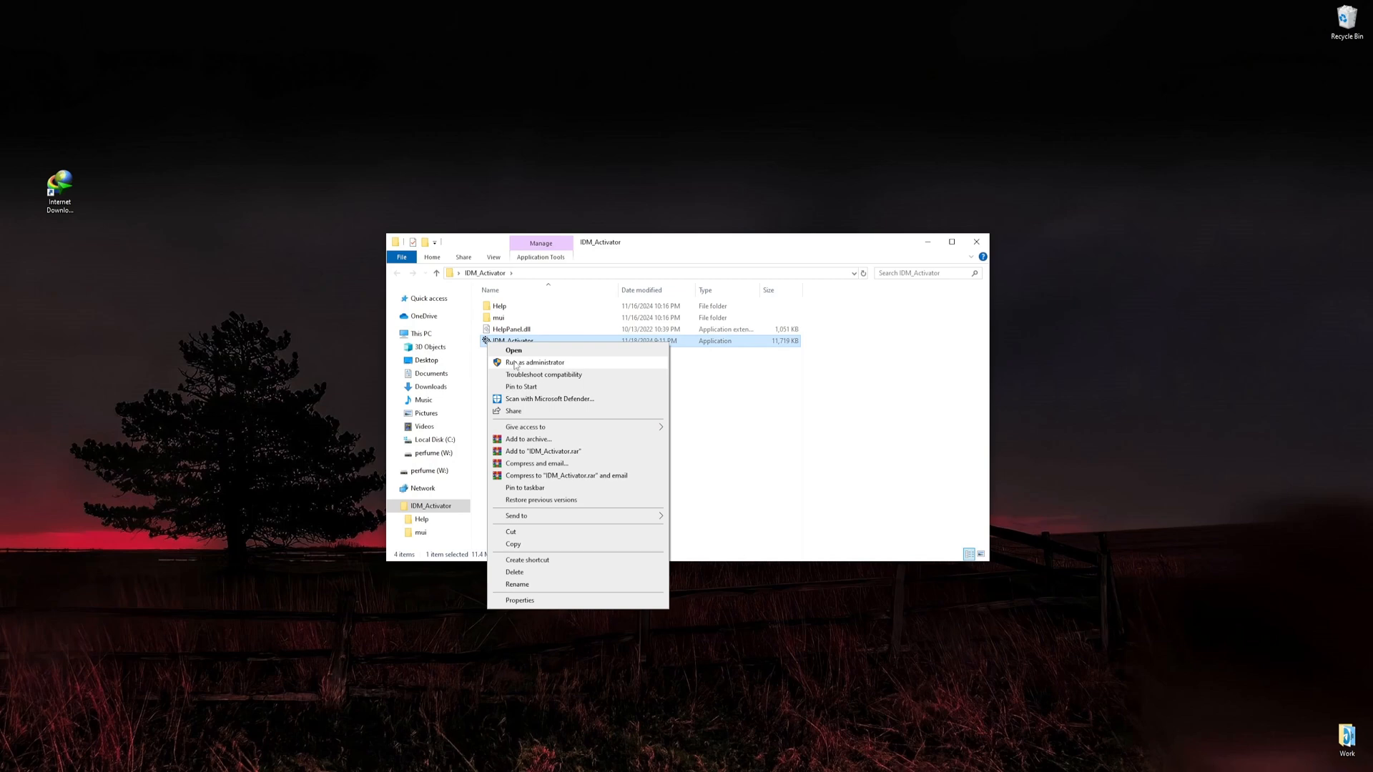
{"action": "left_click", "coordinate": [534, 362]}
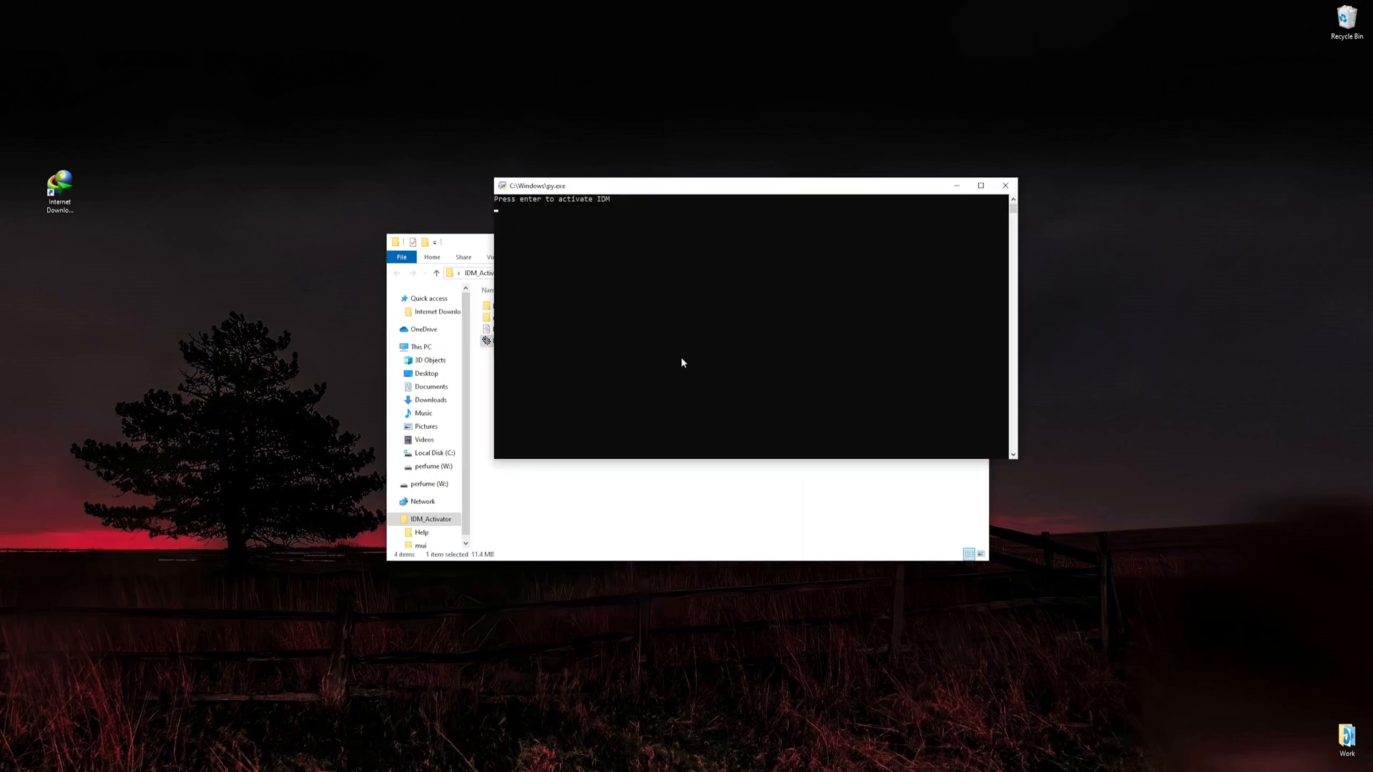
Confirm in the activator console to start the IDM license patch
{"action": "key", "text": "enter"}
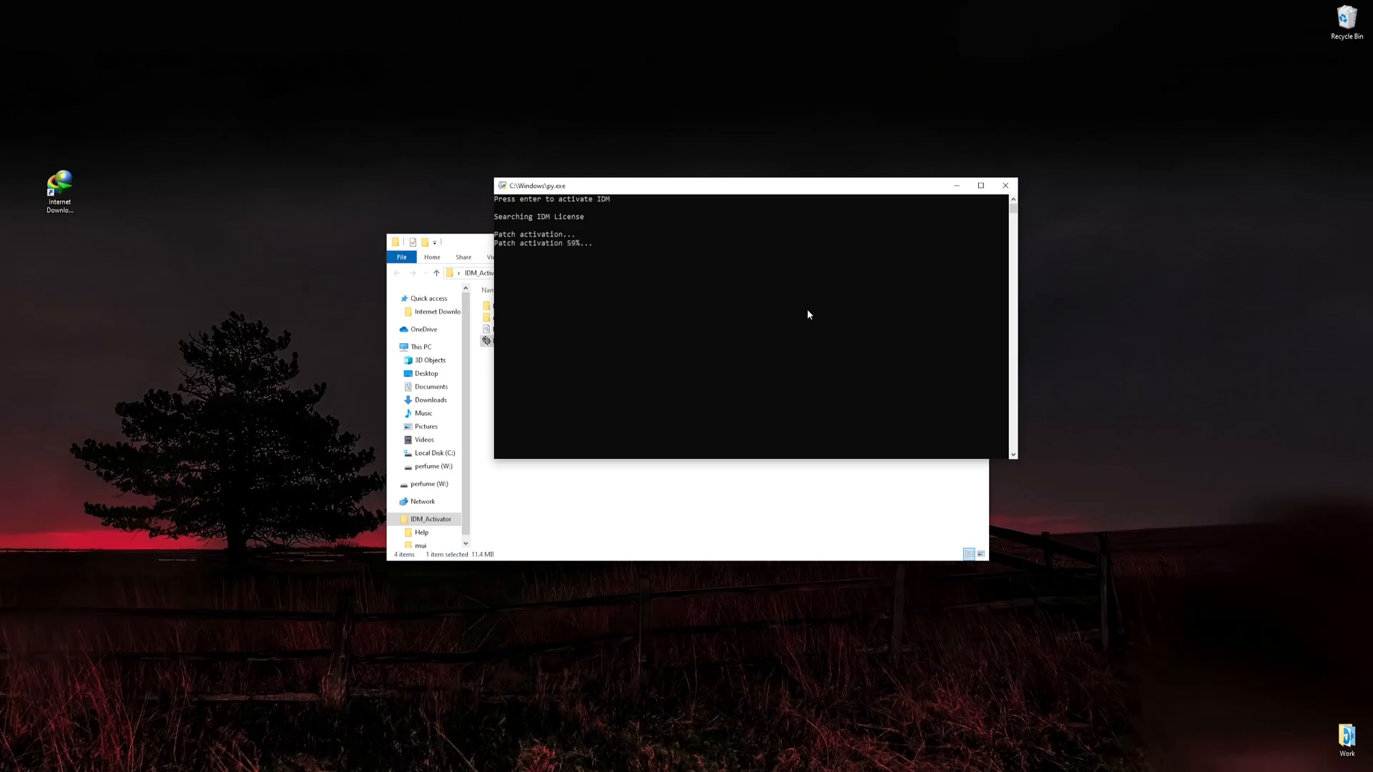
{"action": "mouse_move", "coordinate": [703, 363]}
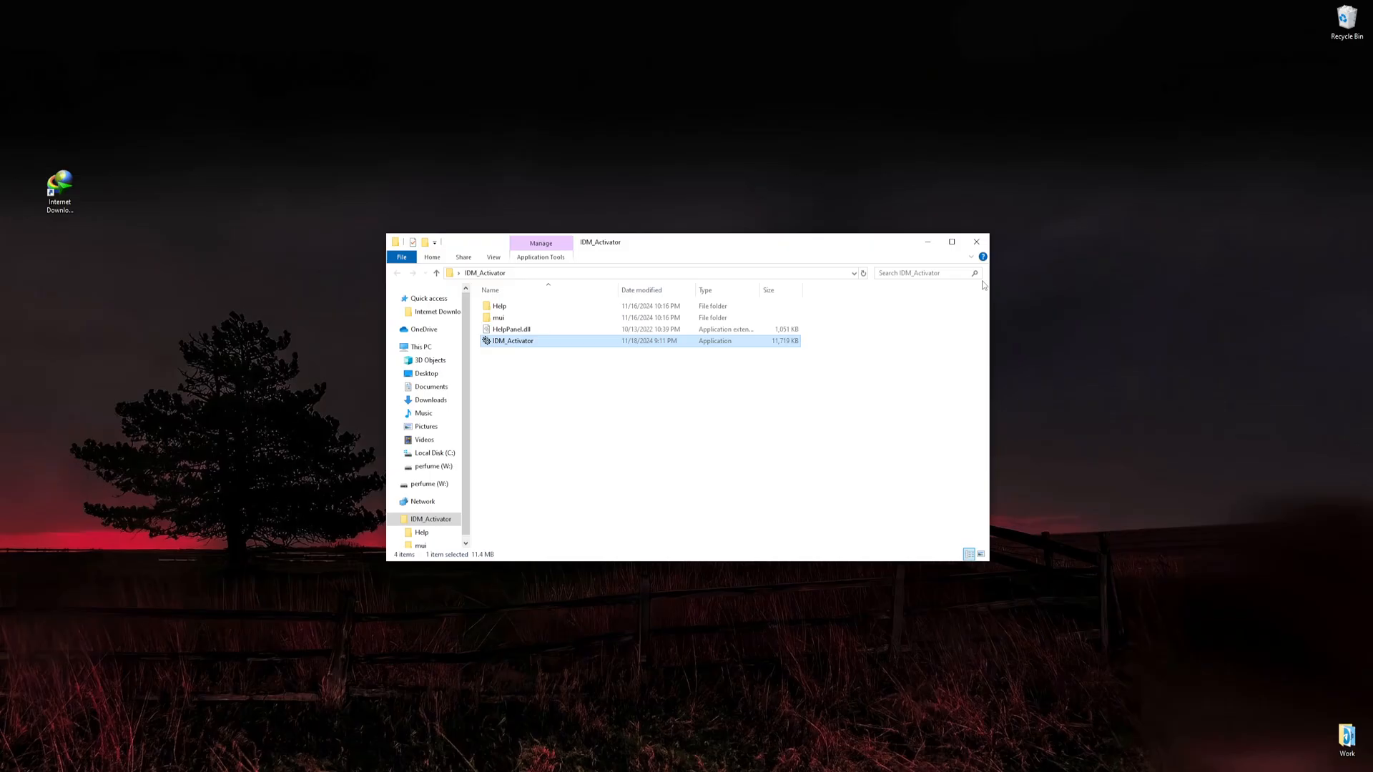
Relaunch Internet Download Manager, dismiss the tips, and show the 'IDM is registered' license info
{"action": "left_click", "coordinate": [975, 242]}
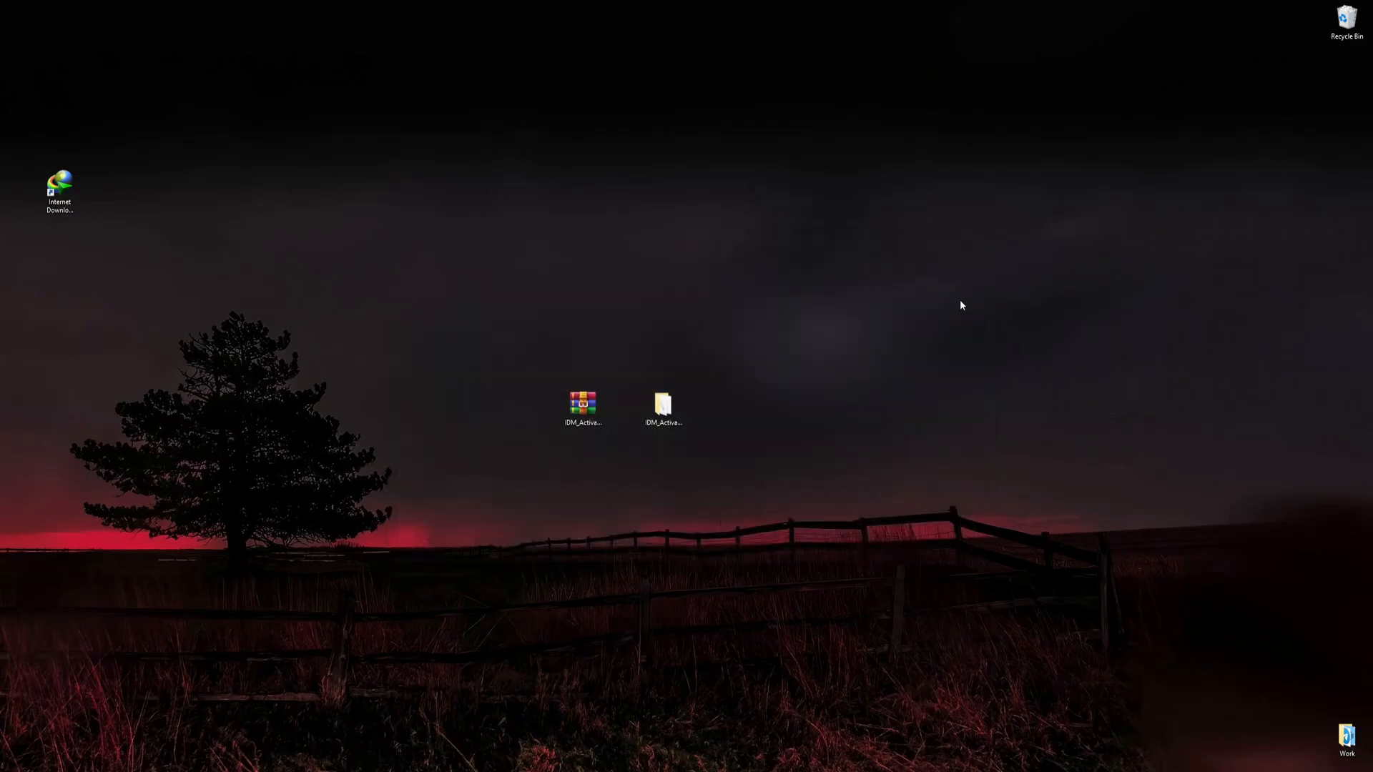
{"action": "left_click", "coordinate": [59, 184]}
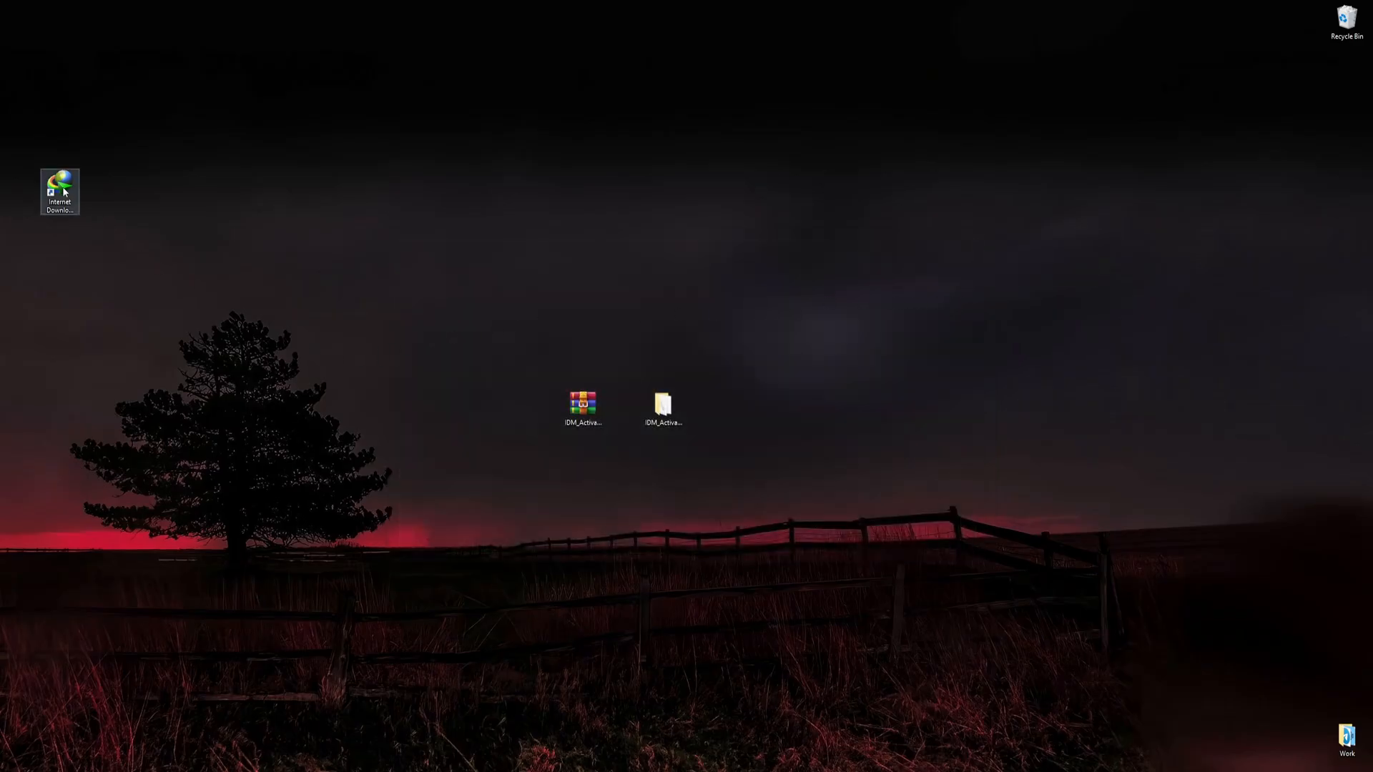
{"action": "double_click", "coordinate": [58, 184]}
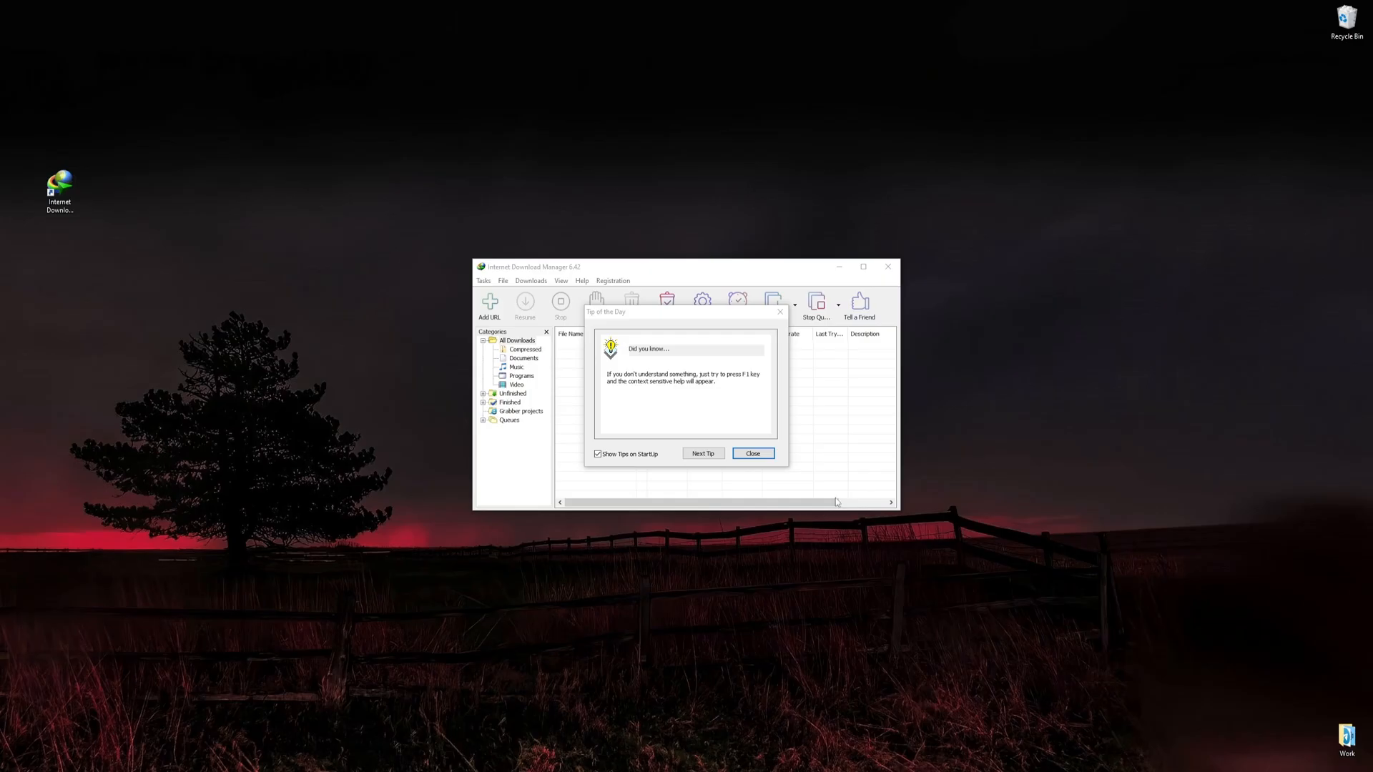
{"action": "left_click", "coordinate": [703, 452]}
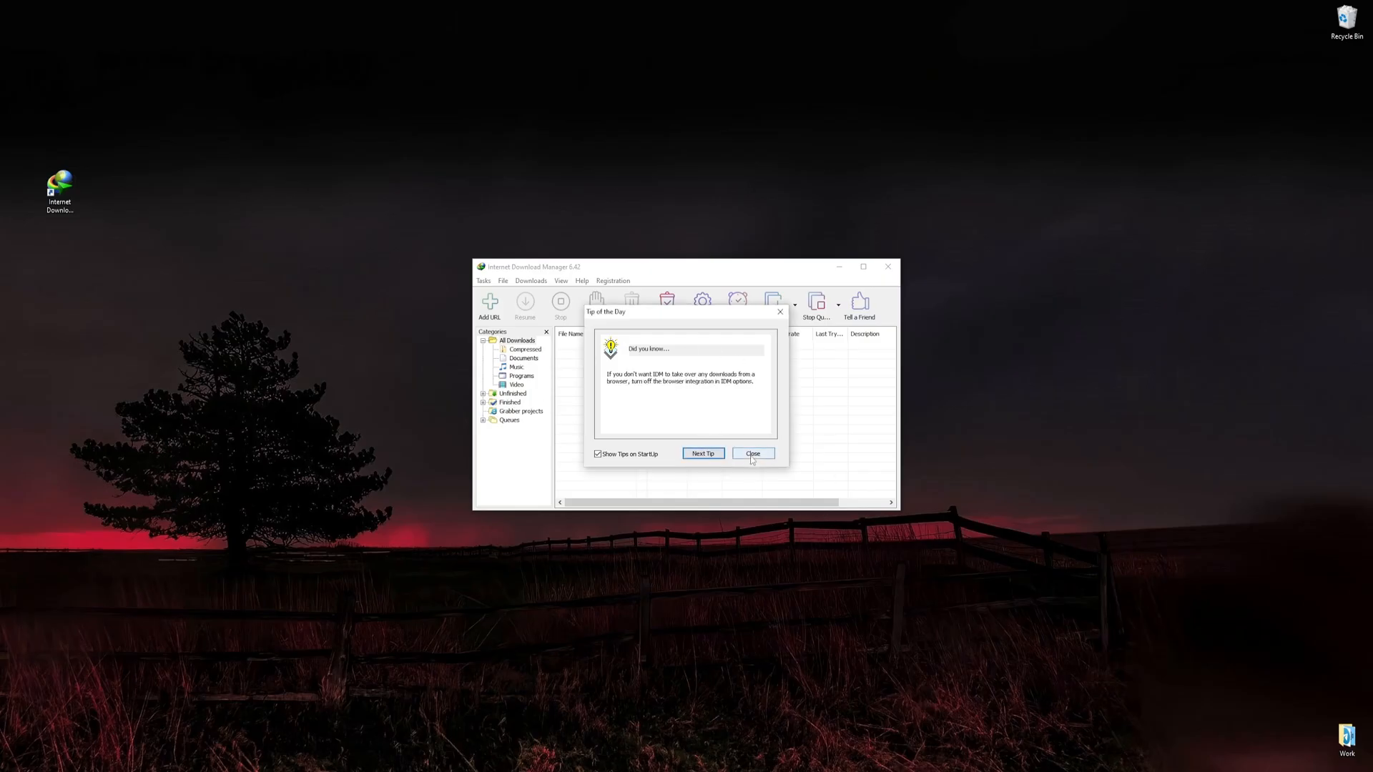
{"action": "left_click", "coordinate": [752, 453]}
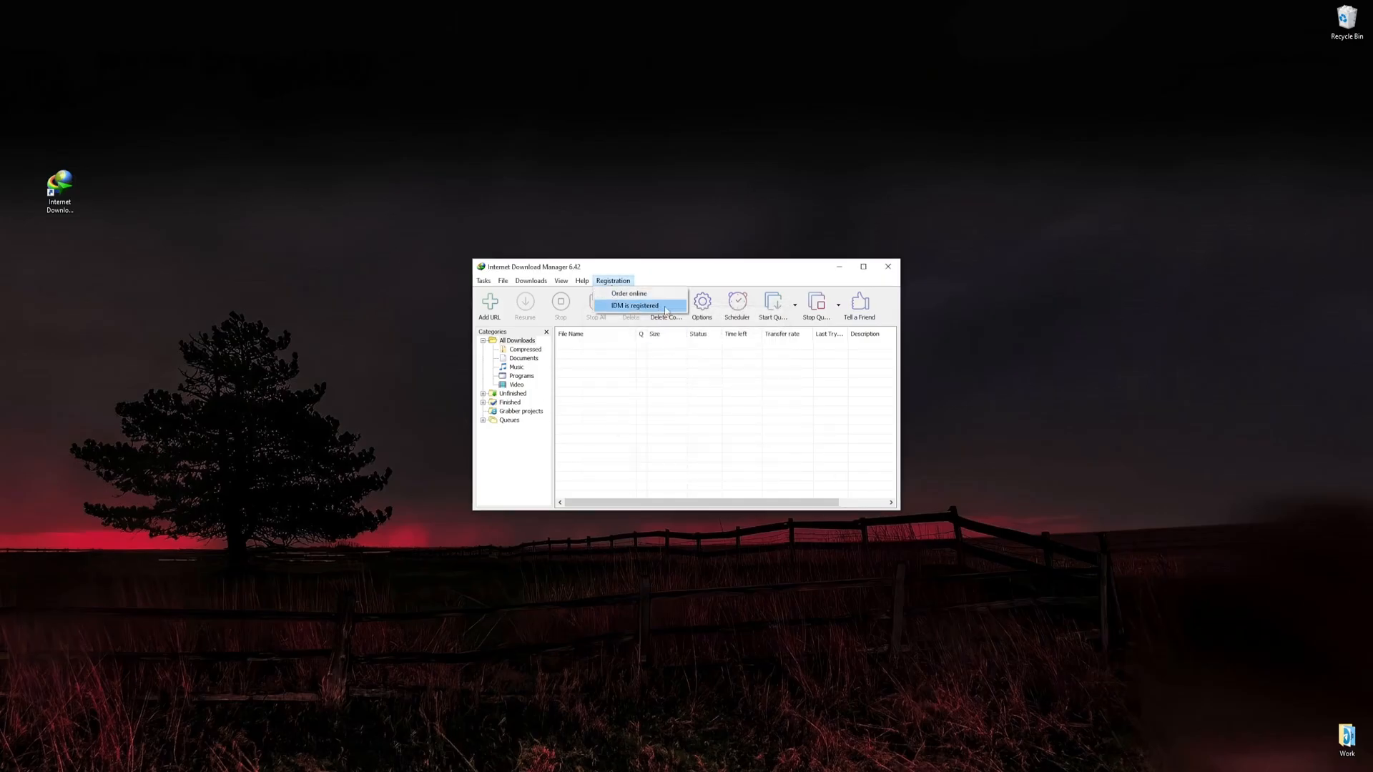
{"action": "left_click", "coordinate": [633, 305]}
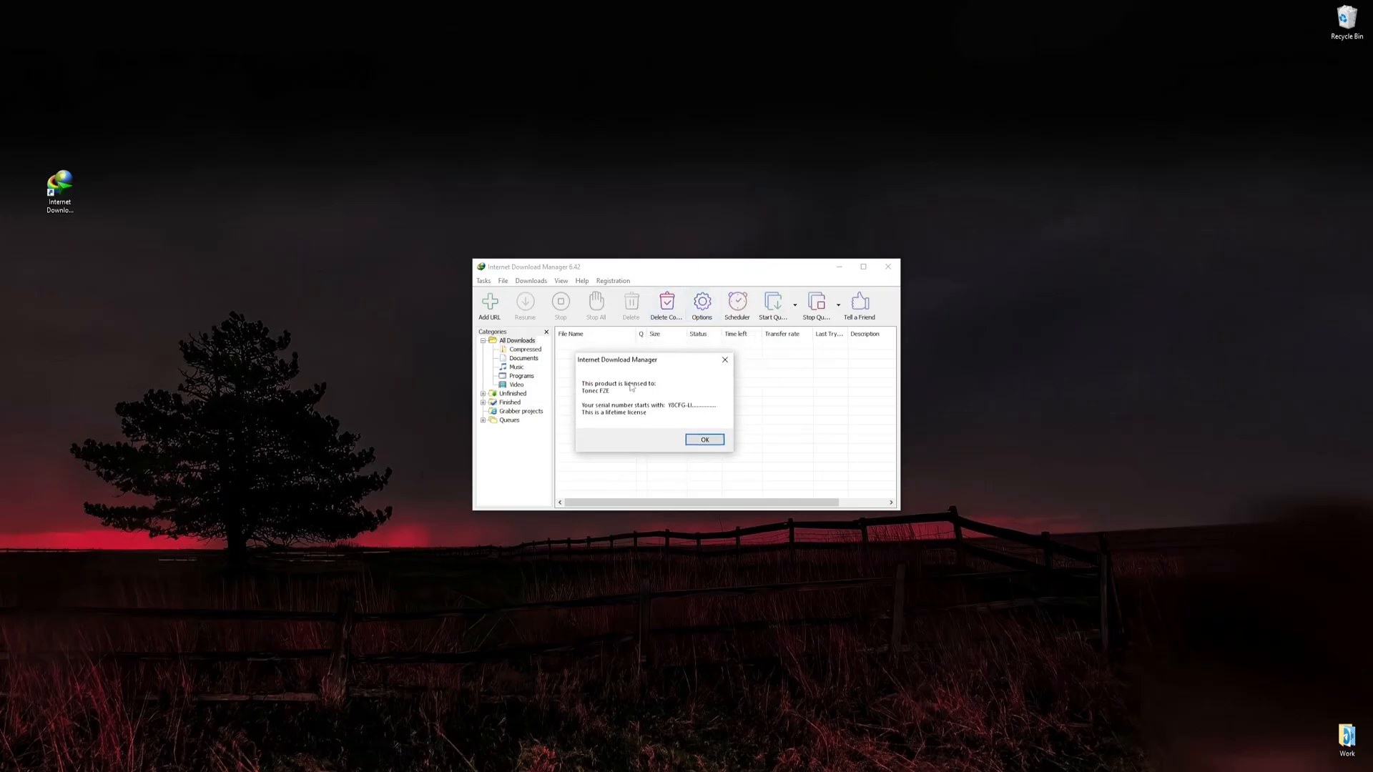
{"action": "mouse_move", "coordinate": [578, 399]}
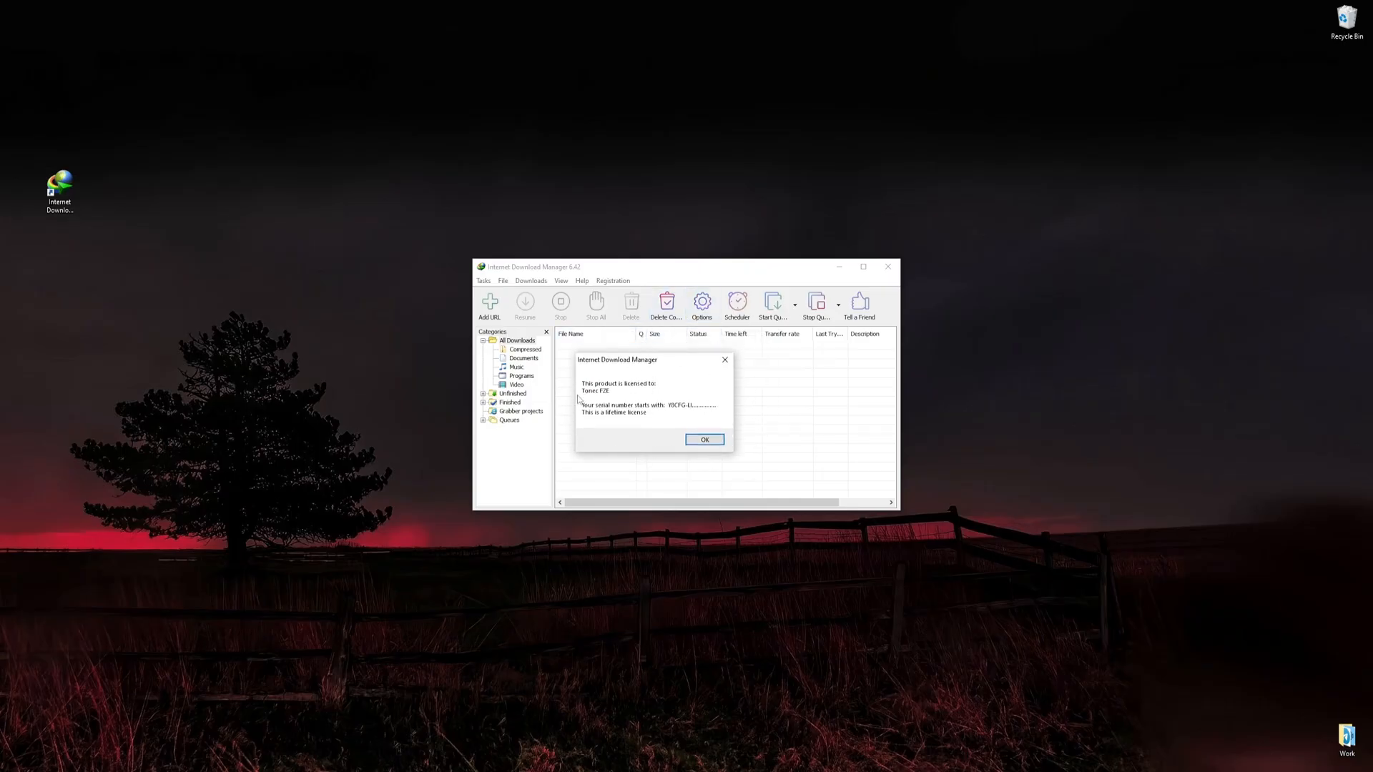